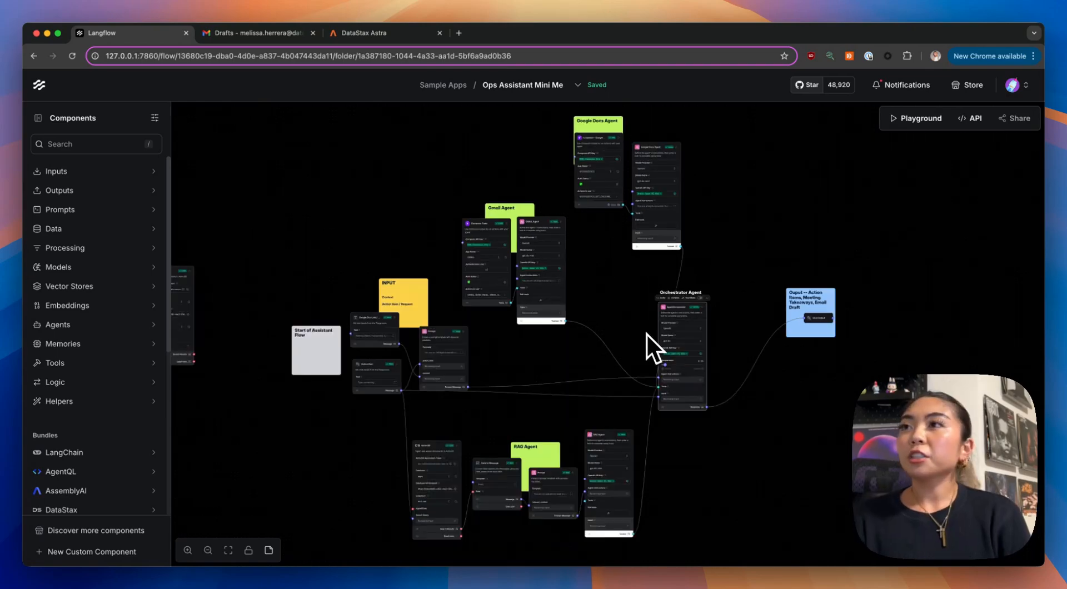
mouse_move(660, 349)
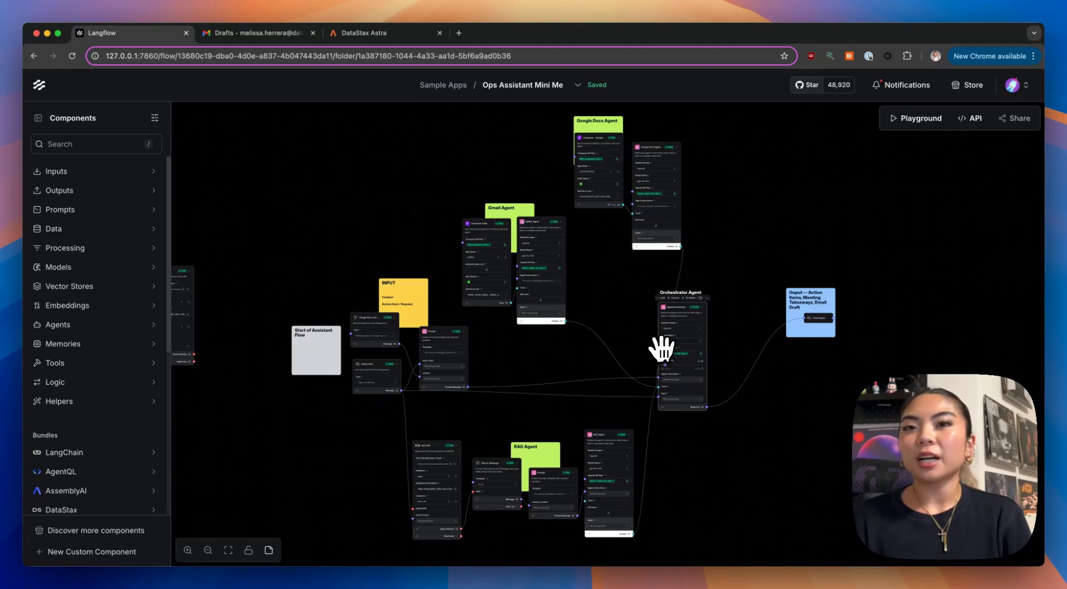
mouse_move(568, 343)
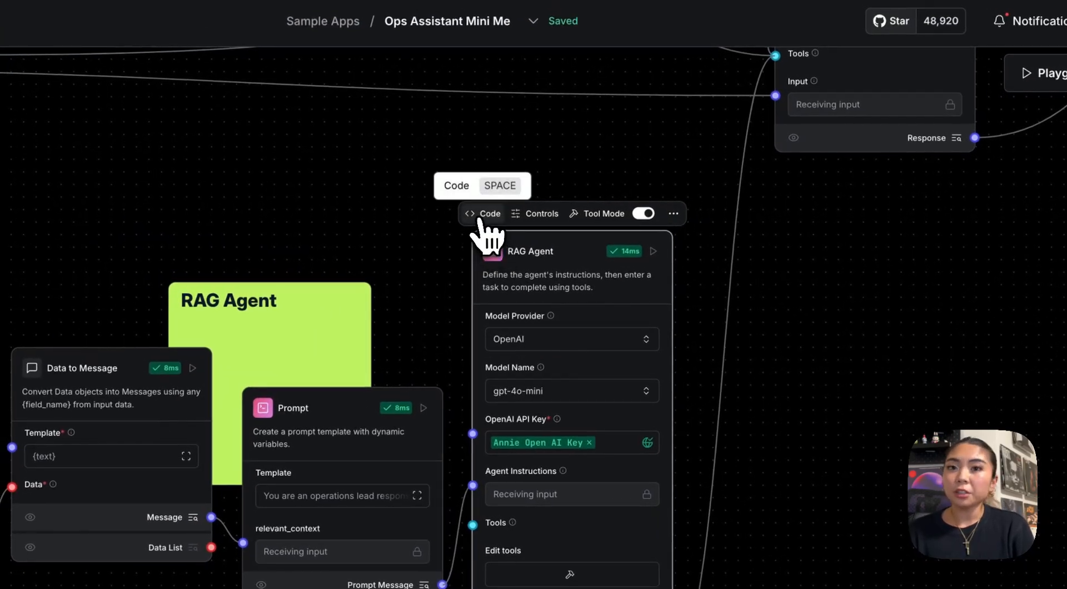
Review the RAG agent's source code, then expand the Google Doc Link's full meeting notes.
click(489, 213)
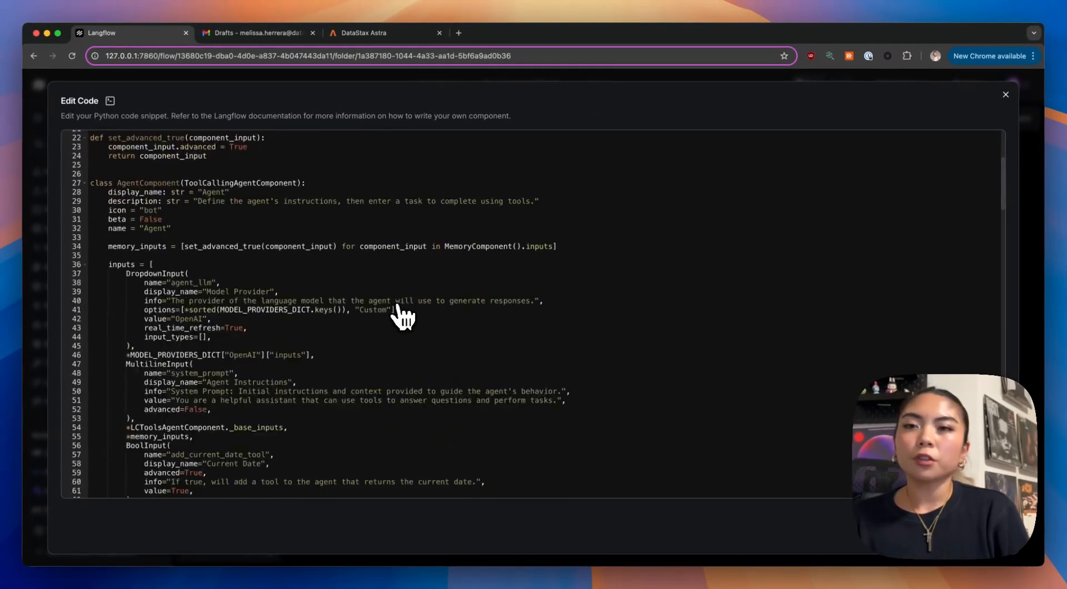
scroll(down, 3)
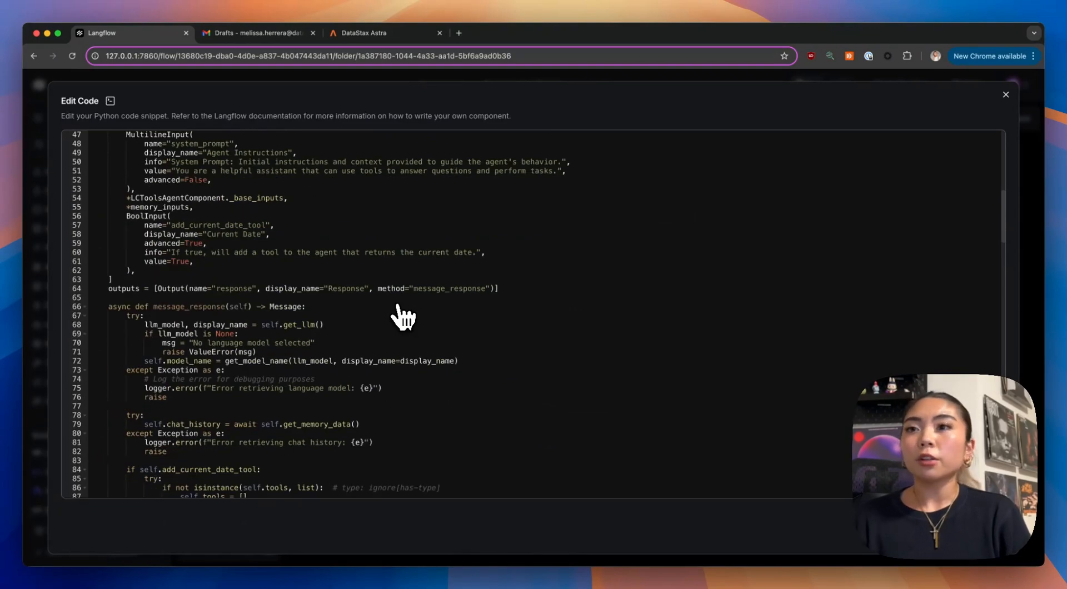
scroll(down, 3)
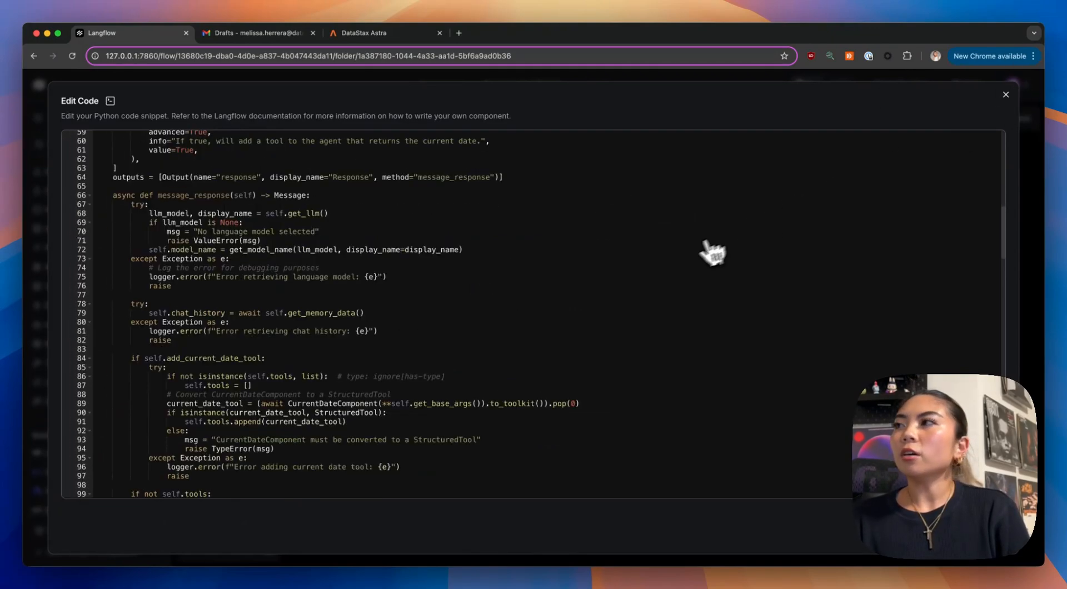
click(1005, 95)
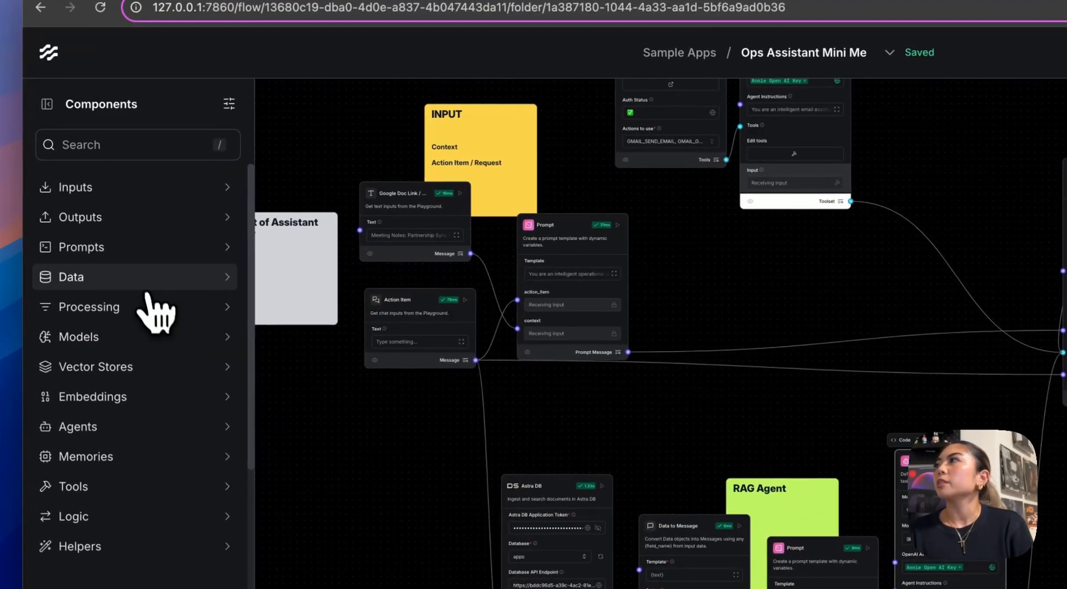
mouse_move(124, 310)
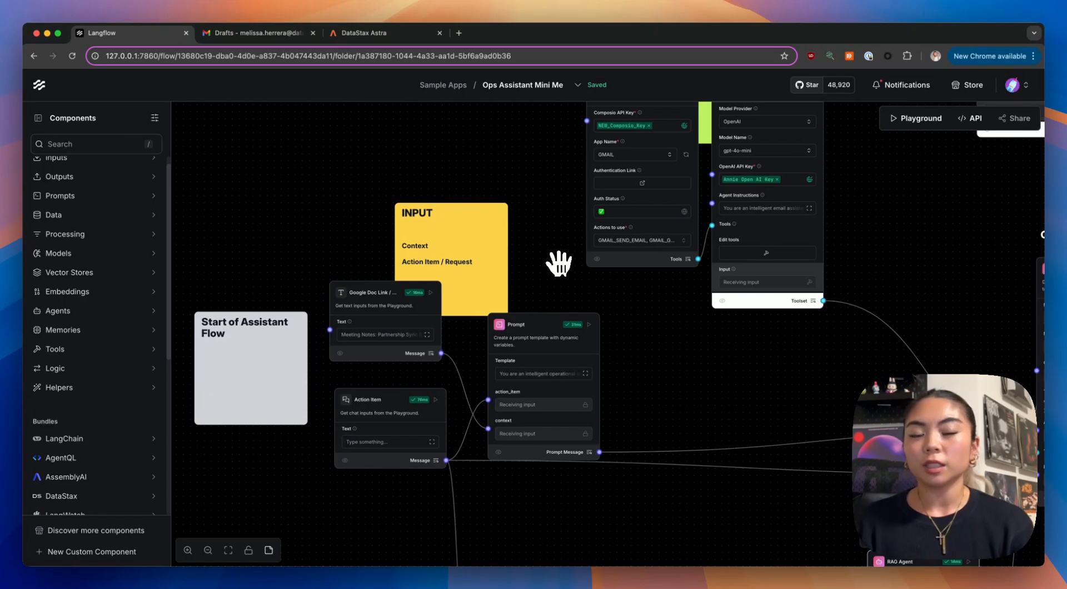
mouse_move(563, 292)
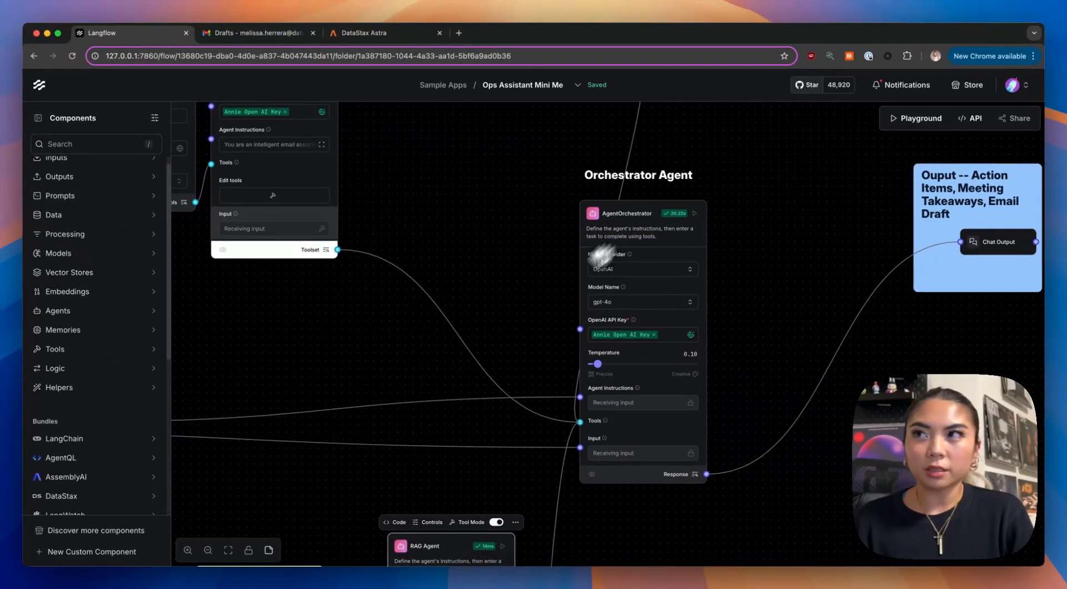
mouse_move(676, 213)
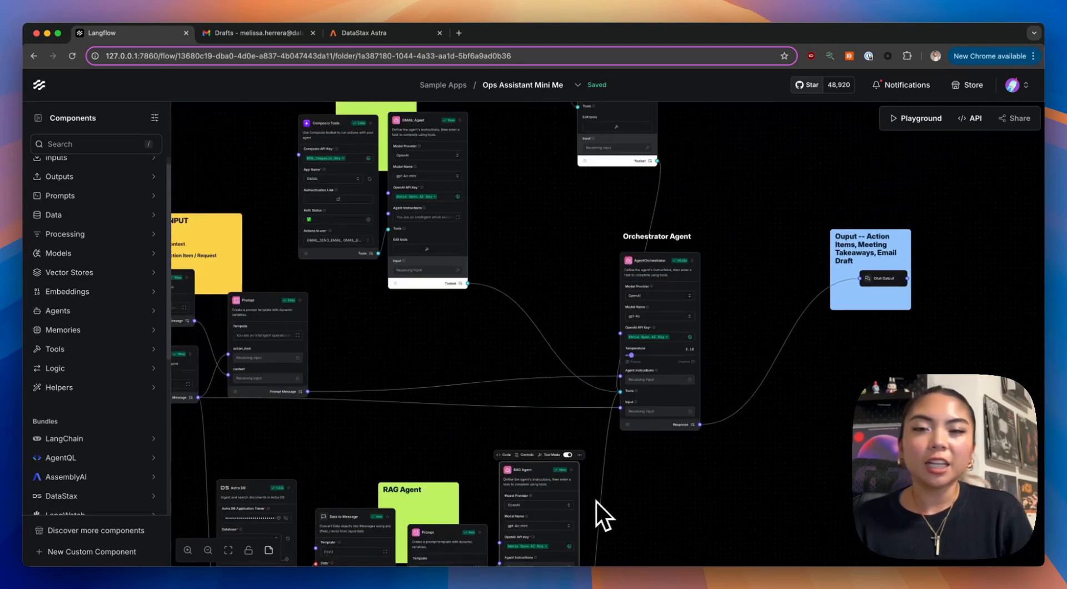
mouse_move(634, 303)
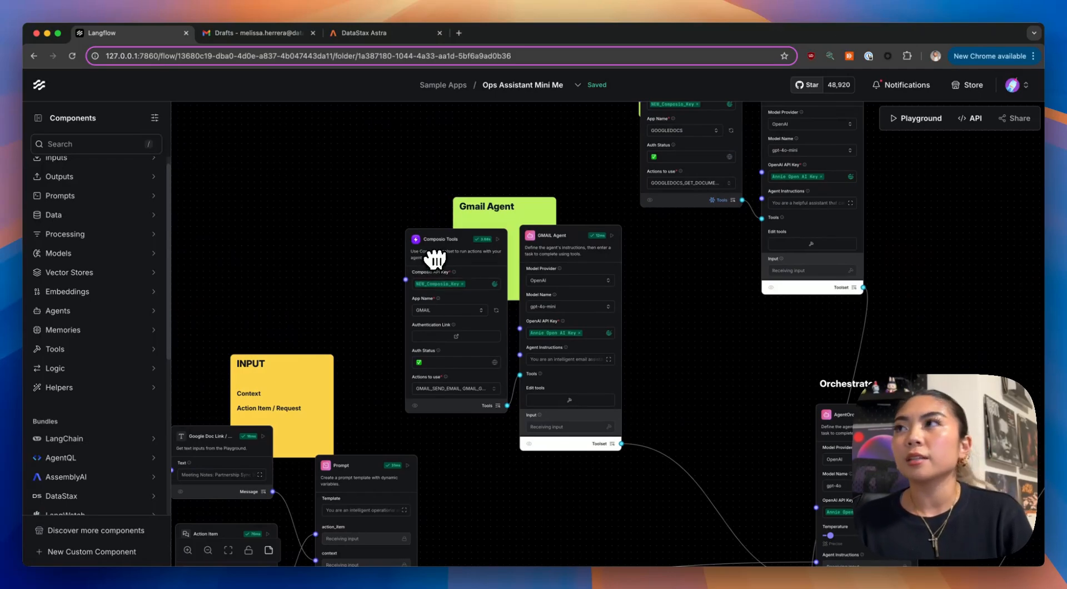
mouse_move(560, 165)
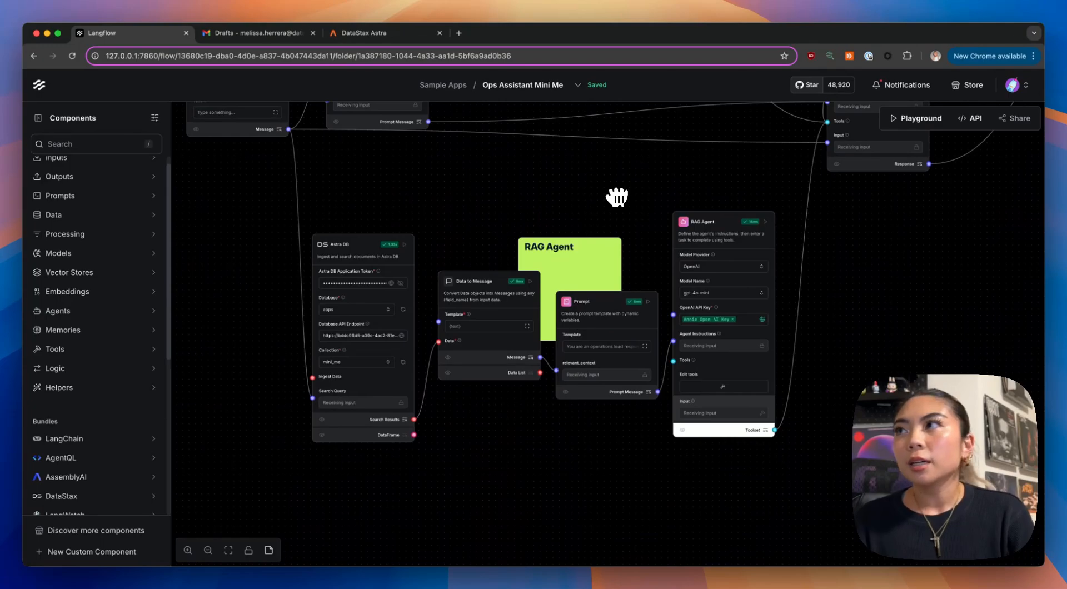
mouse_move(455, 325)
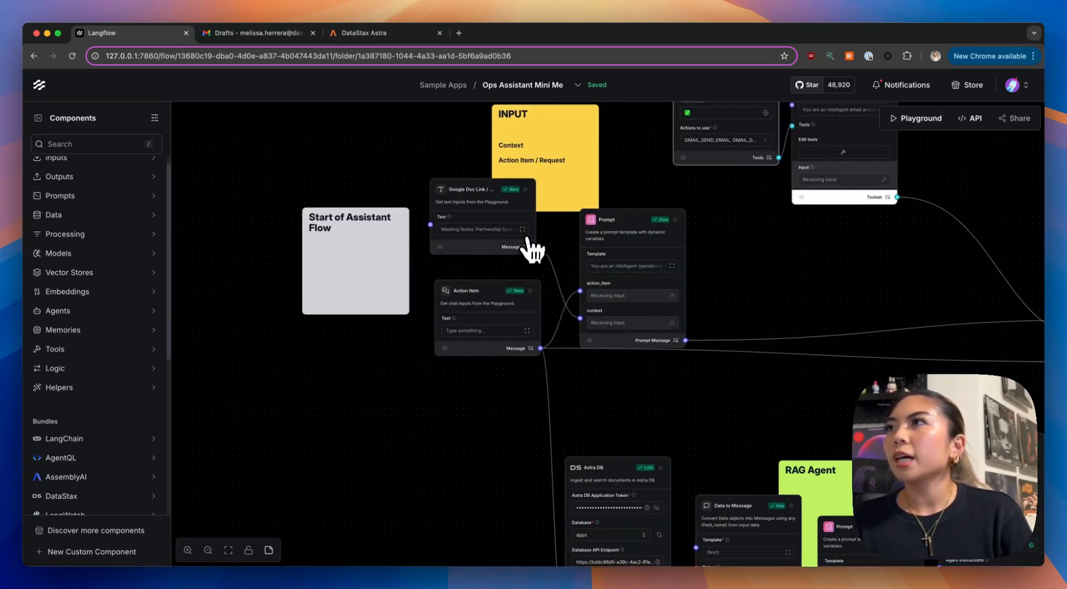
click(521, 229)
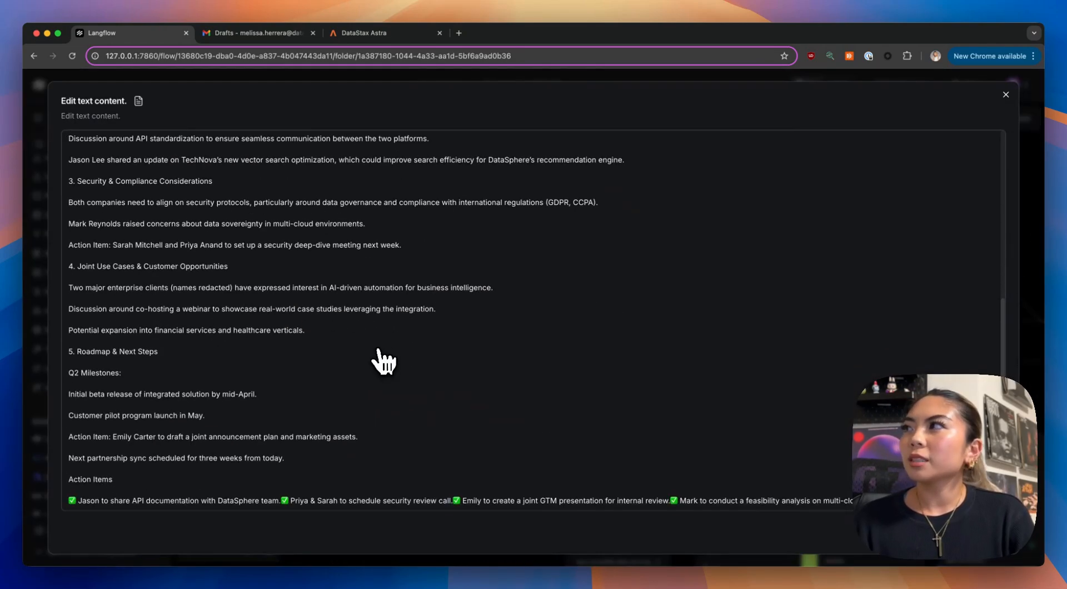
scroll(up, 3)
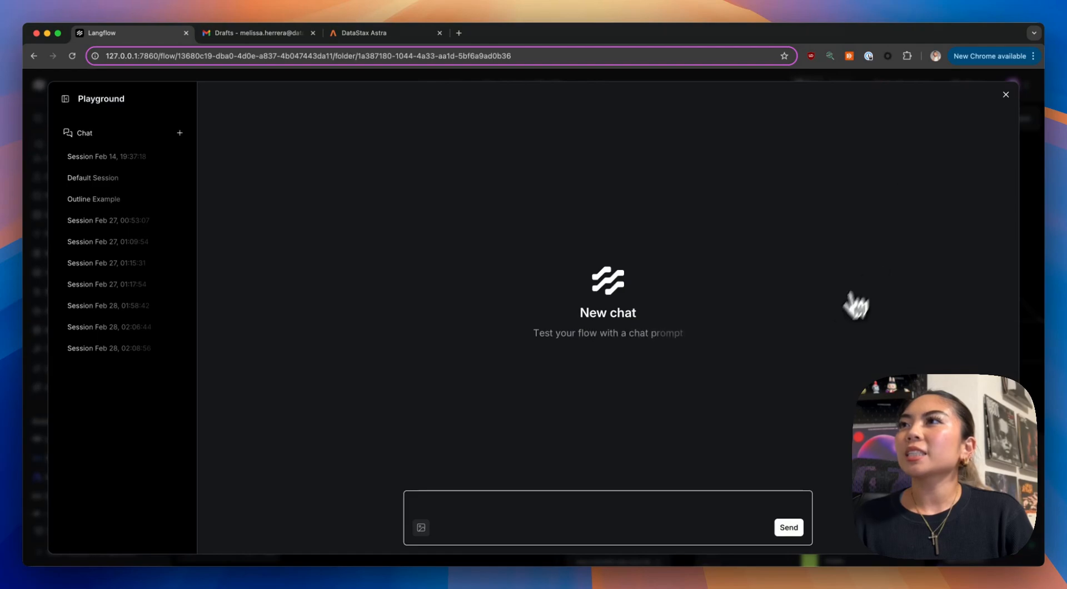
Send the Playground prompt to summarize the meeting context into a Google Doc.
text(Su)
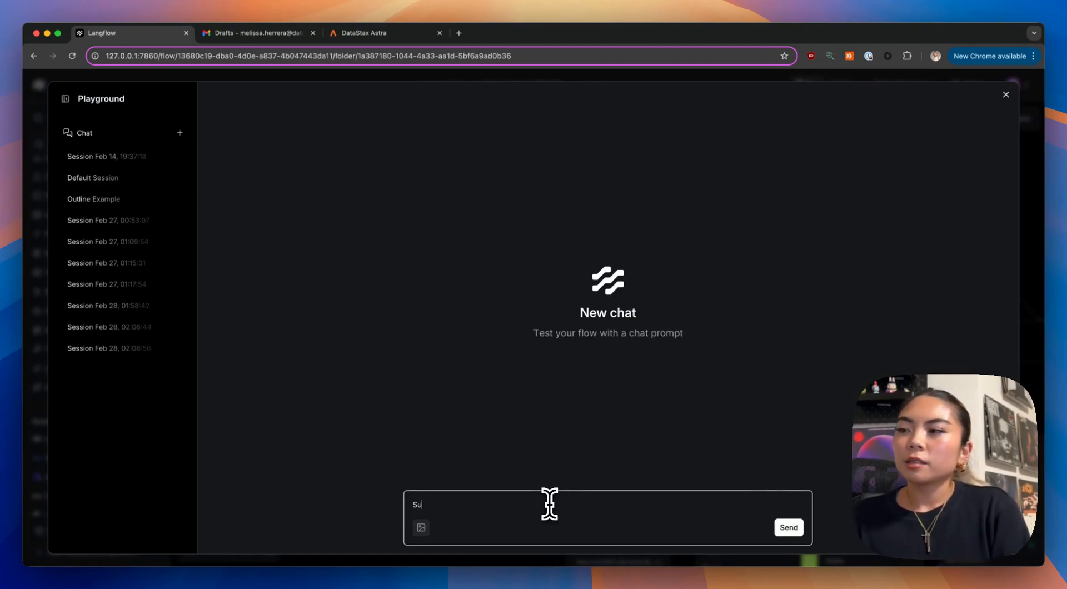
text(Summarize the meeting conte)
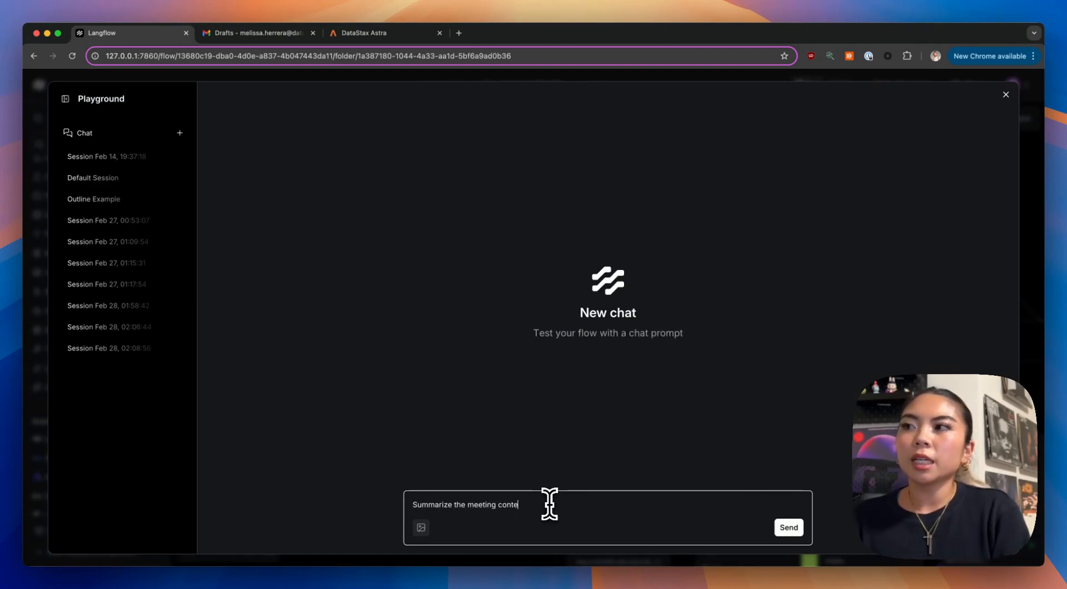
text(xt and put it in a Google Doc . Give a)
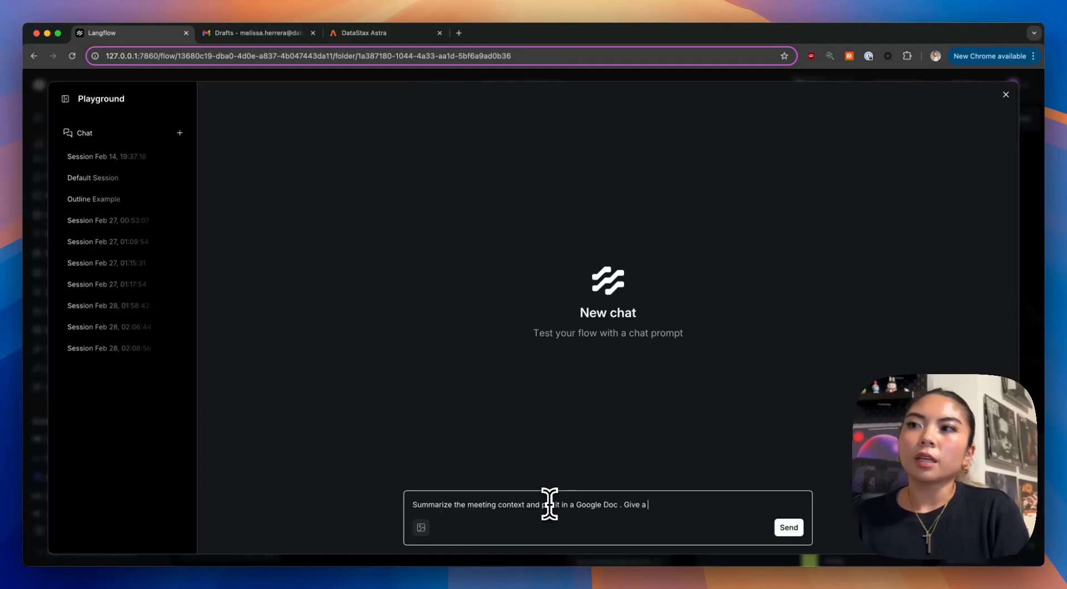
text(respective title b)
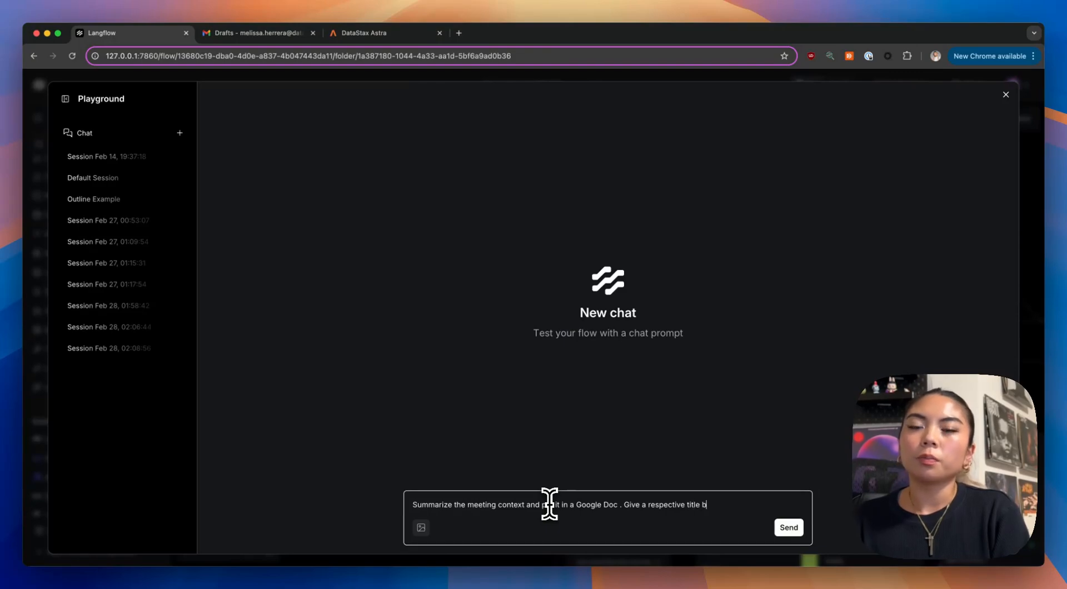
text(ased on the information.)
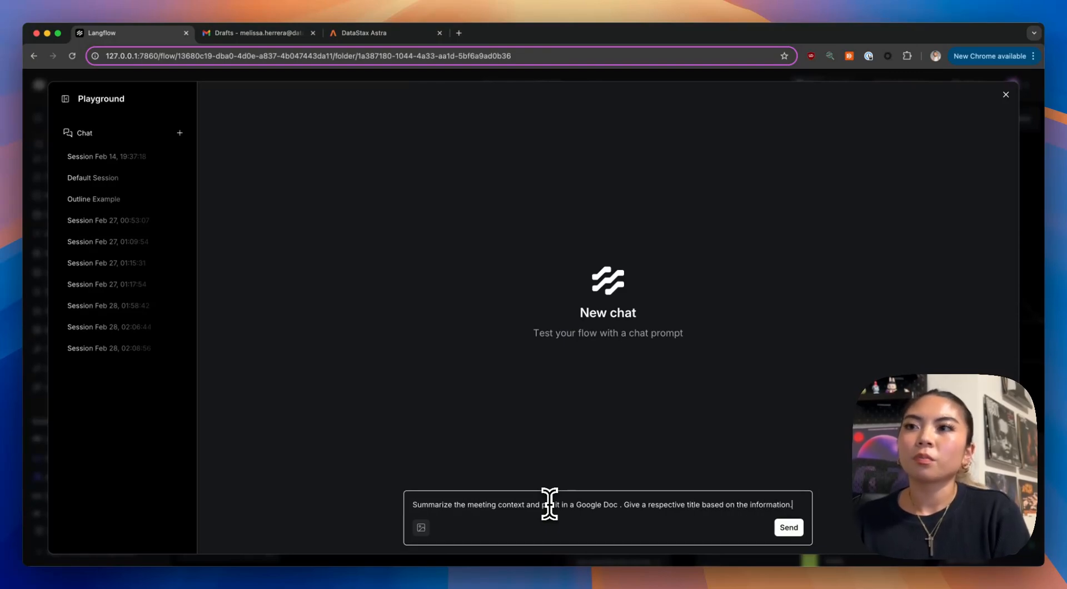
click(788, 527)
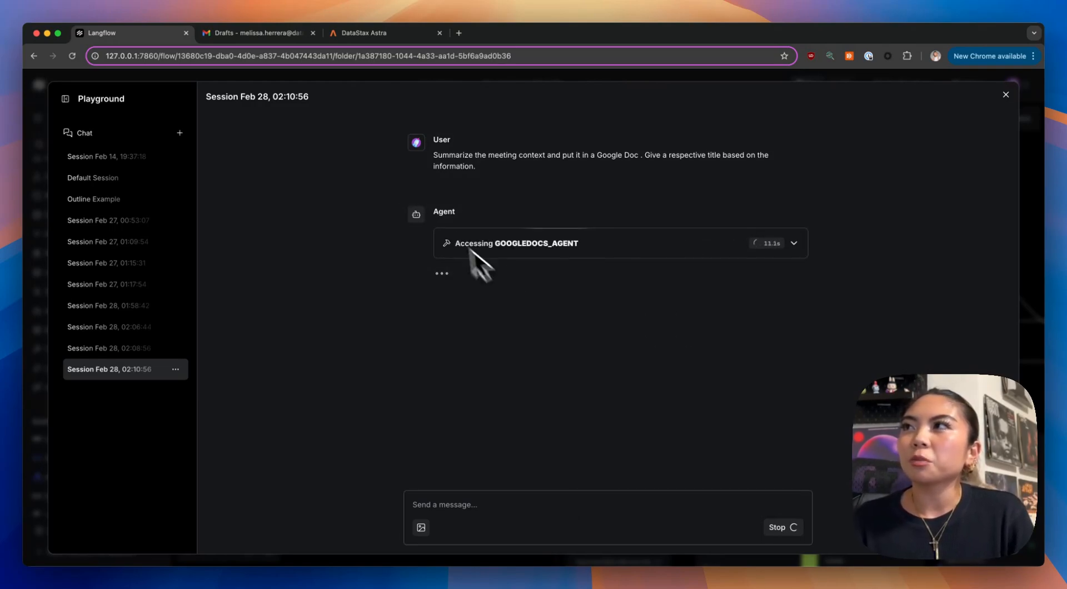
mouse_move(653, 268)
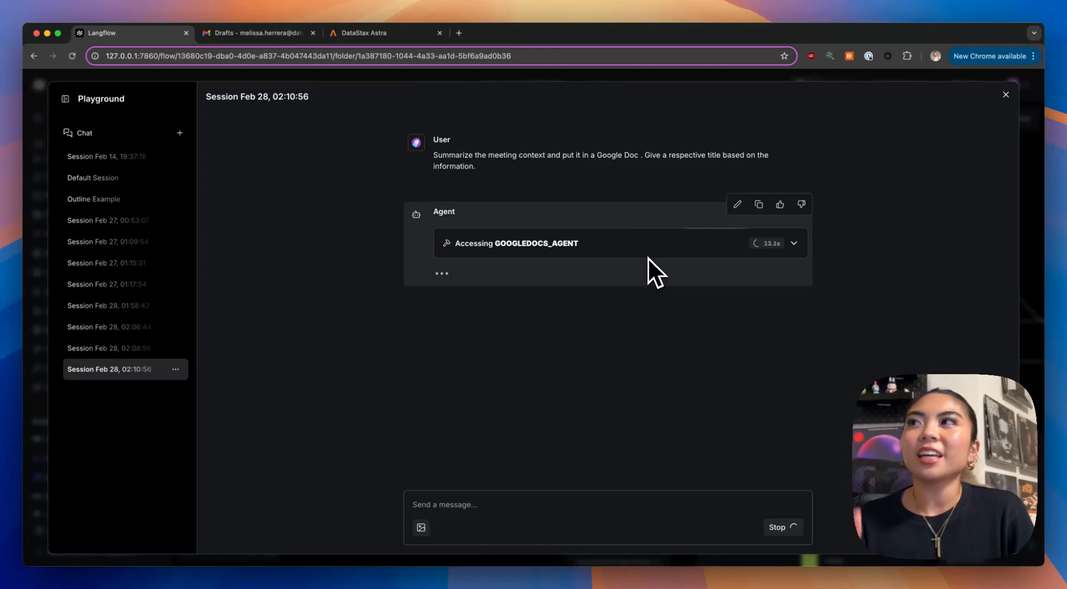
mouse_move(510, 279)
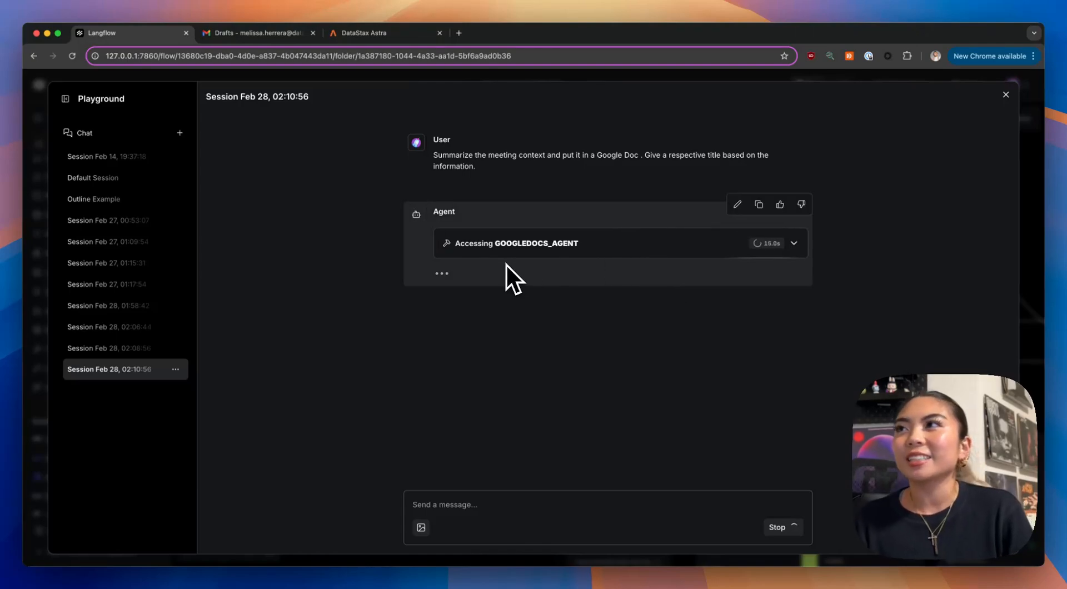
mouse_move(588, 282)
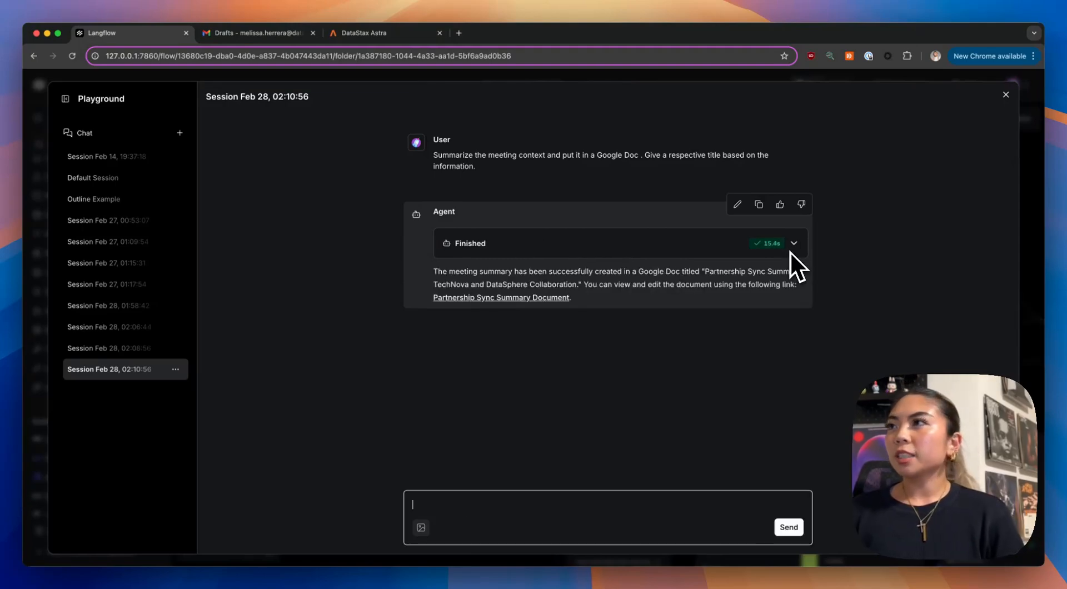
mouse_move(548, 288)
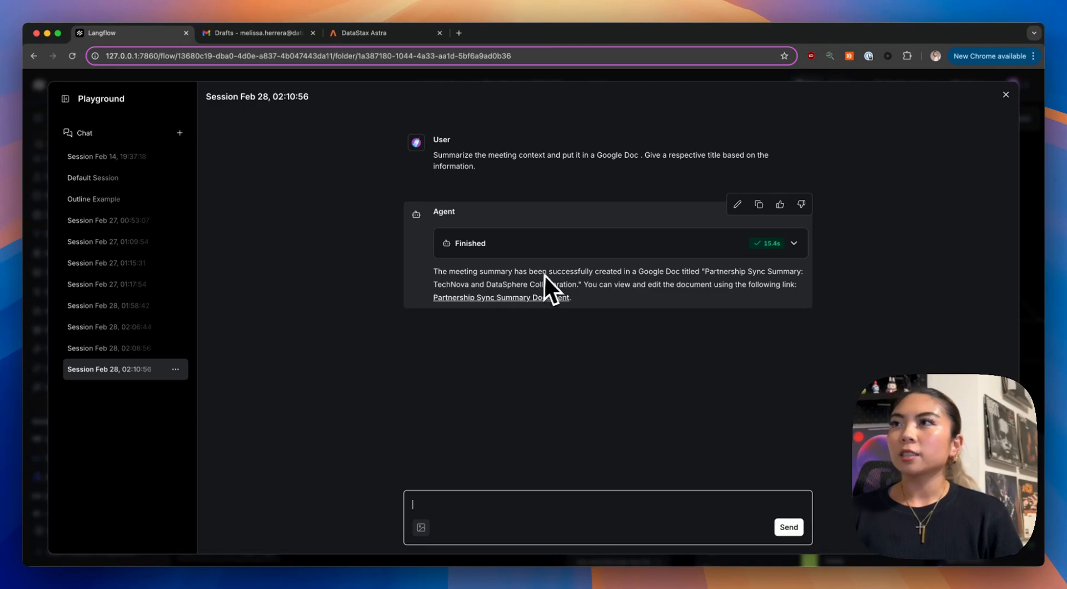
mouse_move(742, 283)
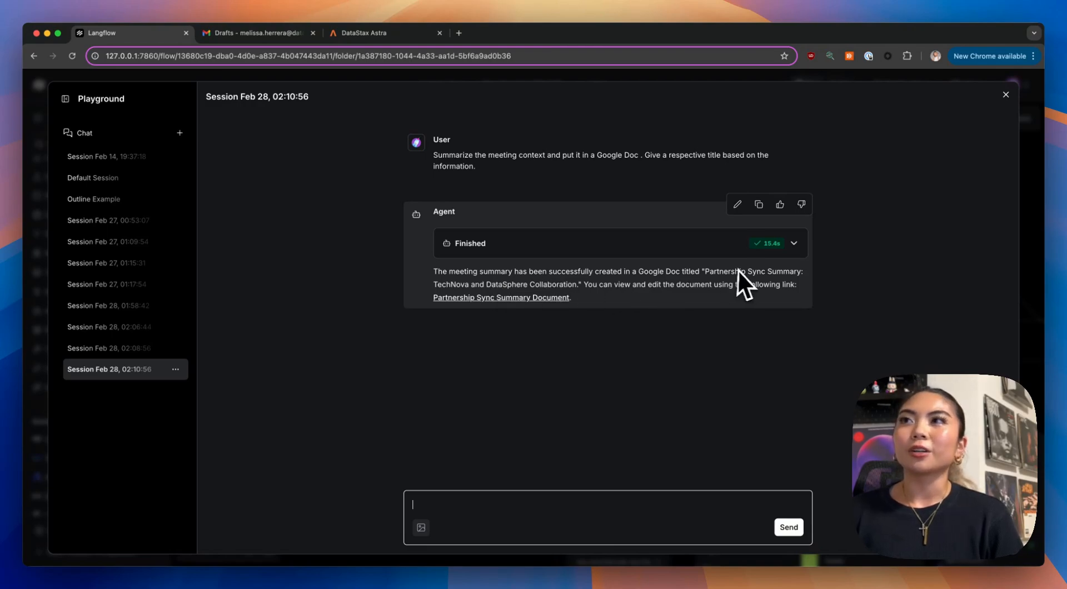
mouse_move(538, 313)
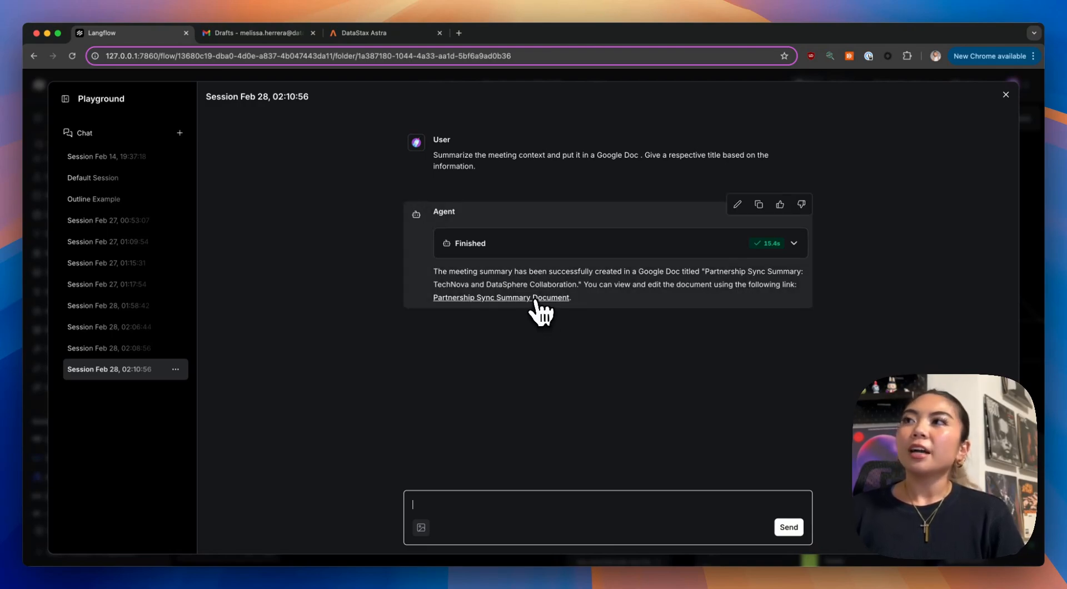
Open the generated Partnership Sync Summary document, then return to the Langflow flow.
click(501, 298)
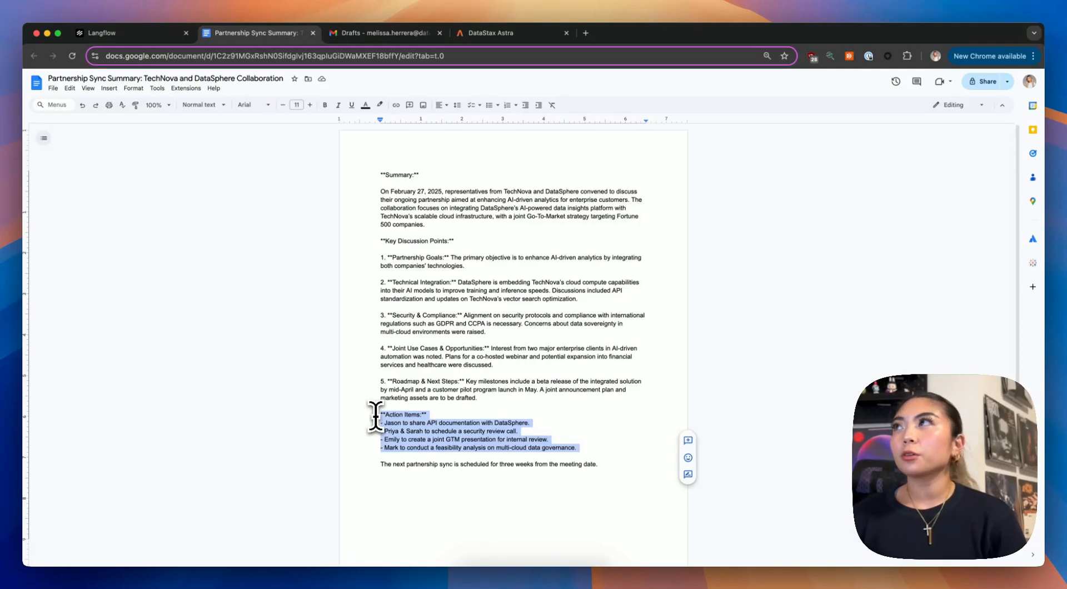
mouse_move(270, 133)
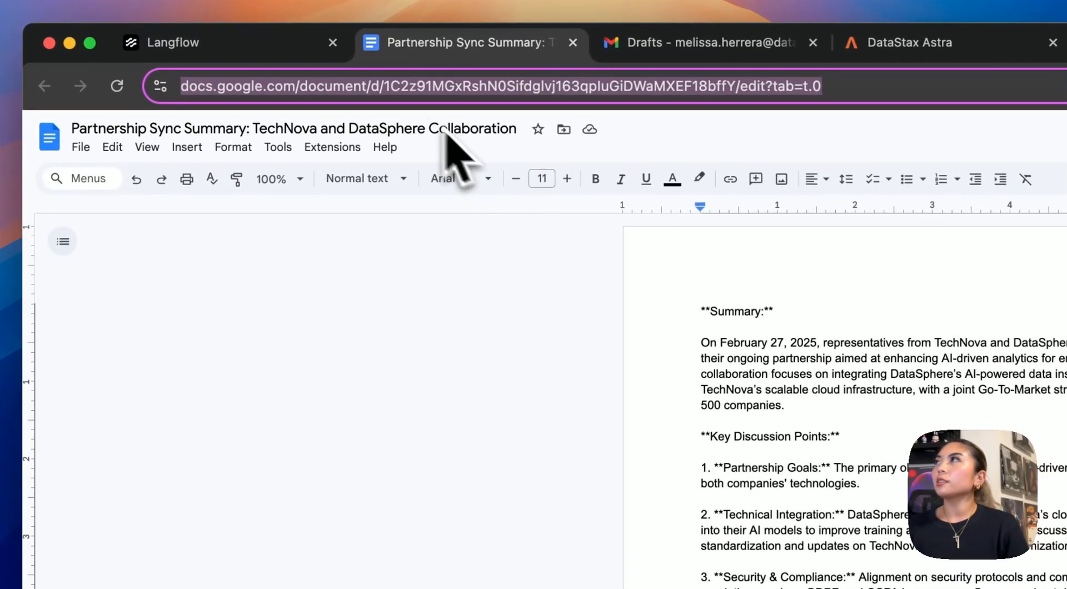
click(160, 42)
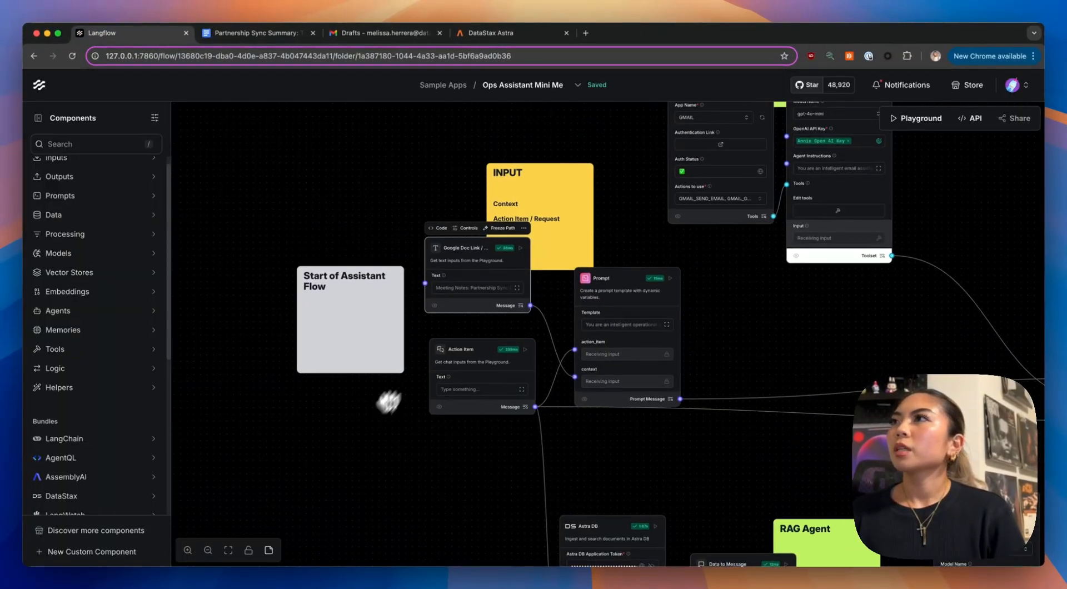
click(516, 287)
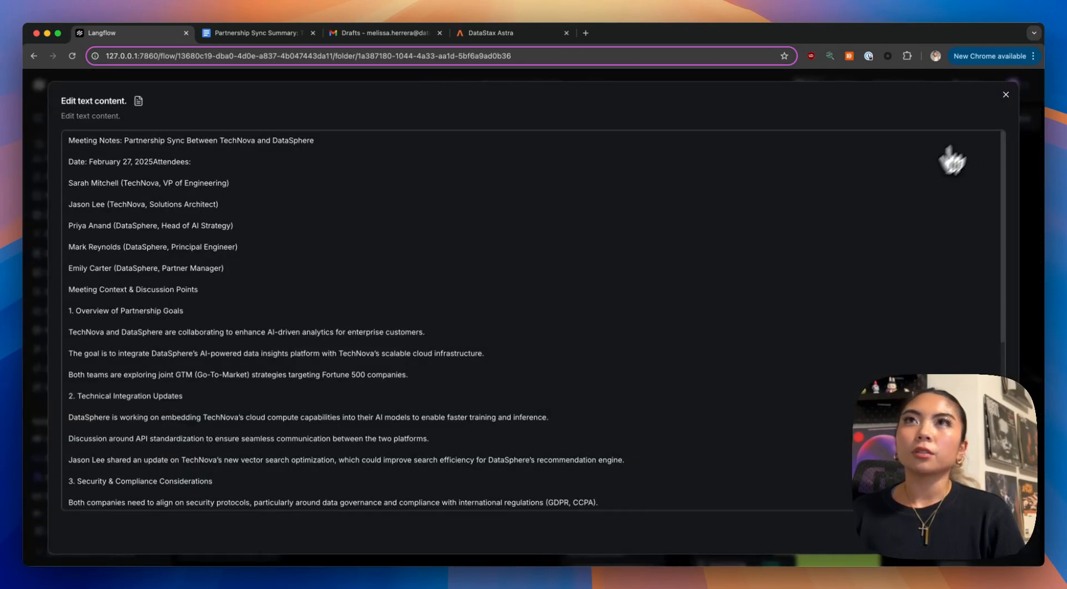
click(1005, 94)
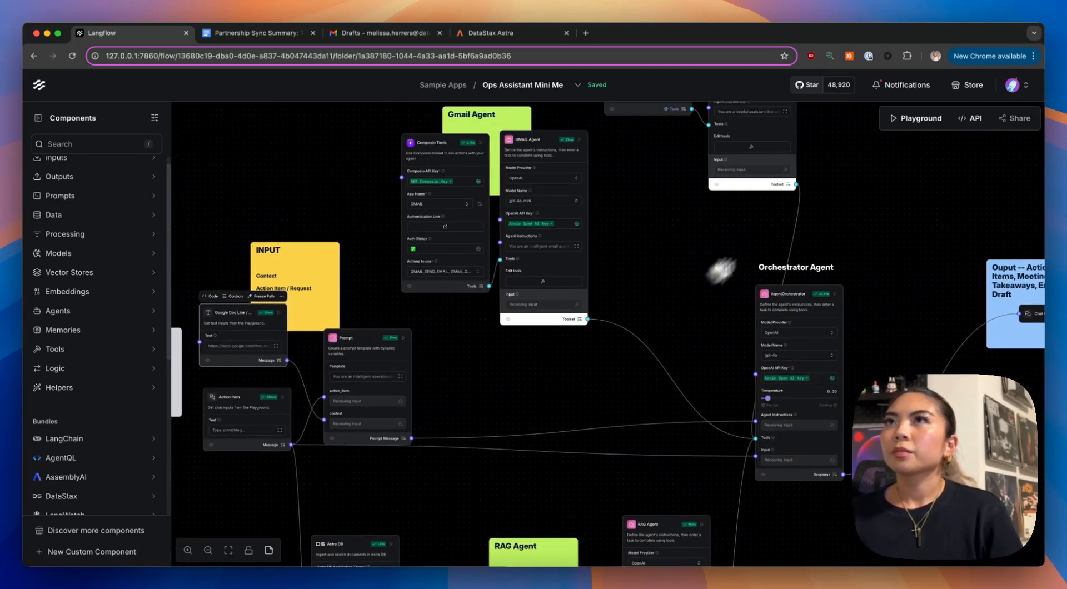
In a new Playground chat, request an email draft of key takeaways, action items, and subject.
click(921, 118)
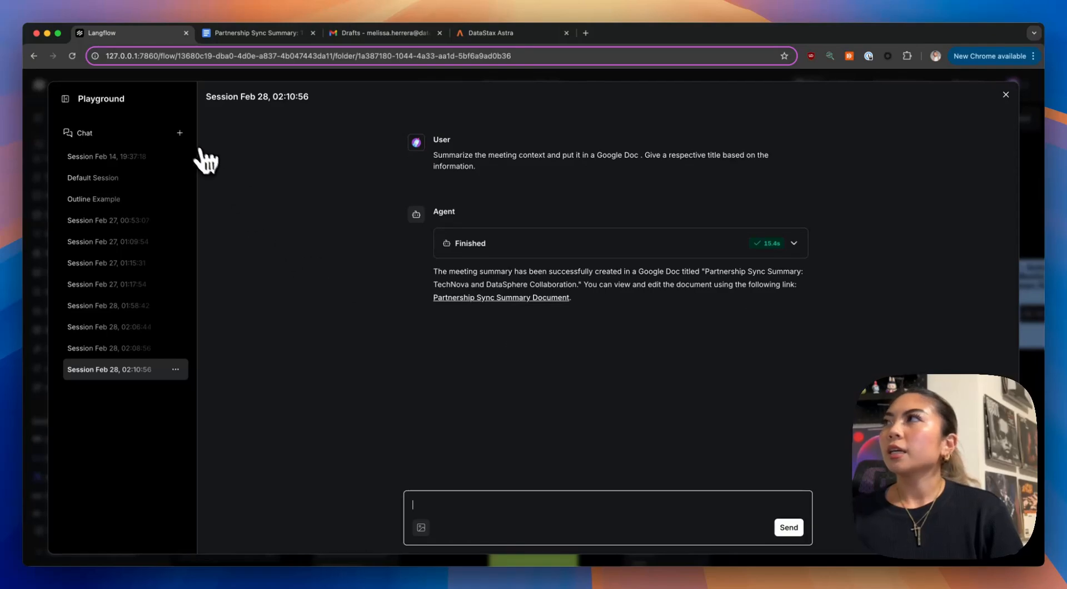
click(180, 133)
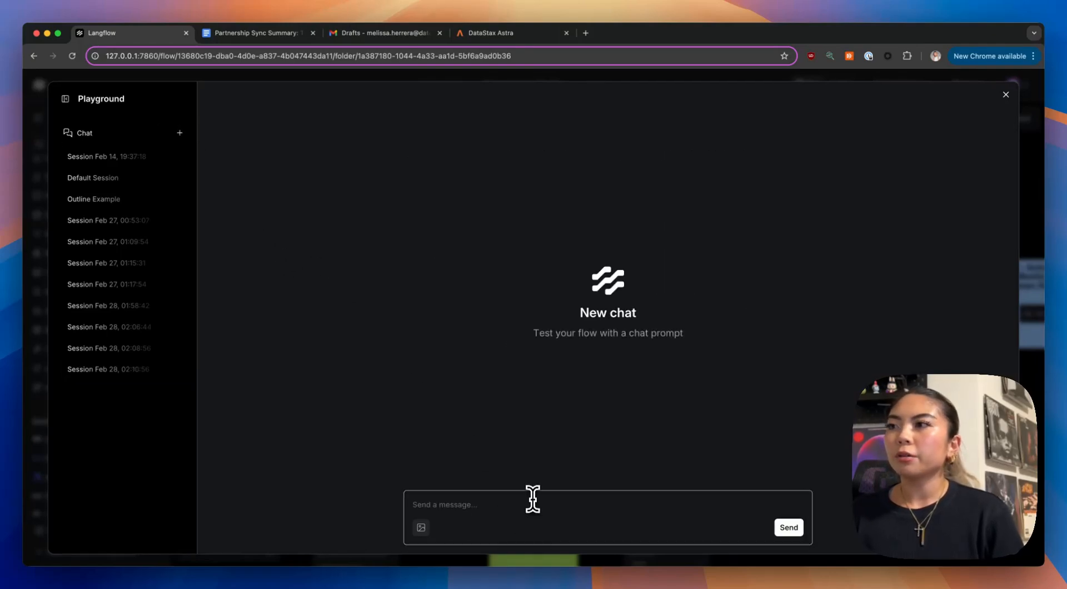
text(Su)
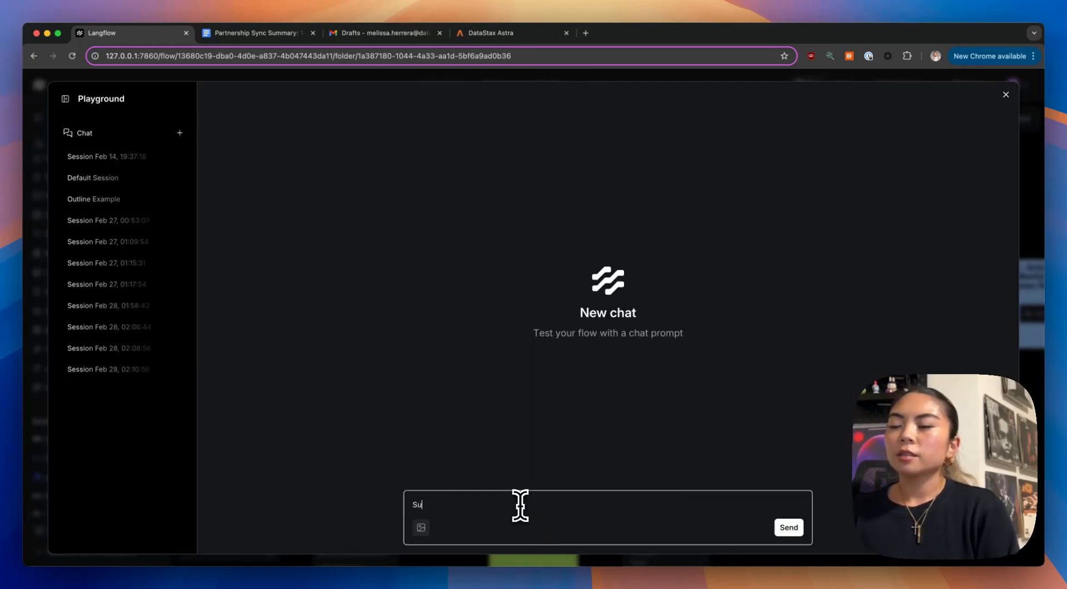
text(Read)
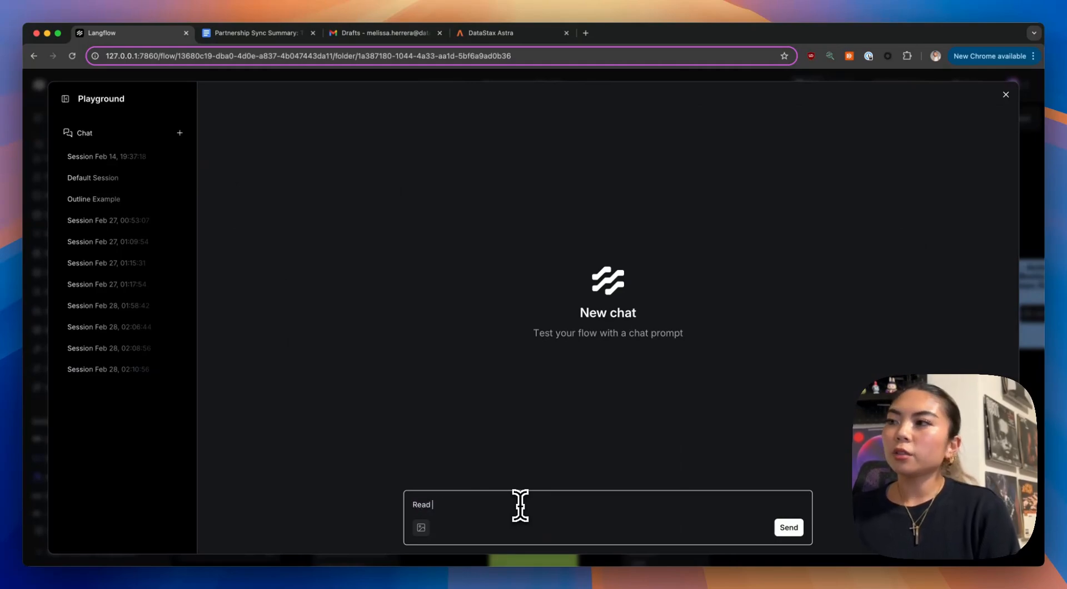
text(the Google Doc and create an email draft)
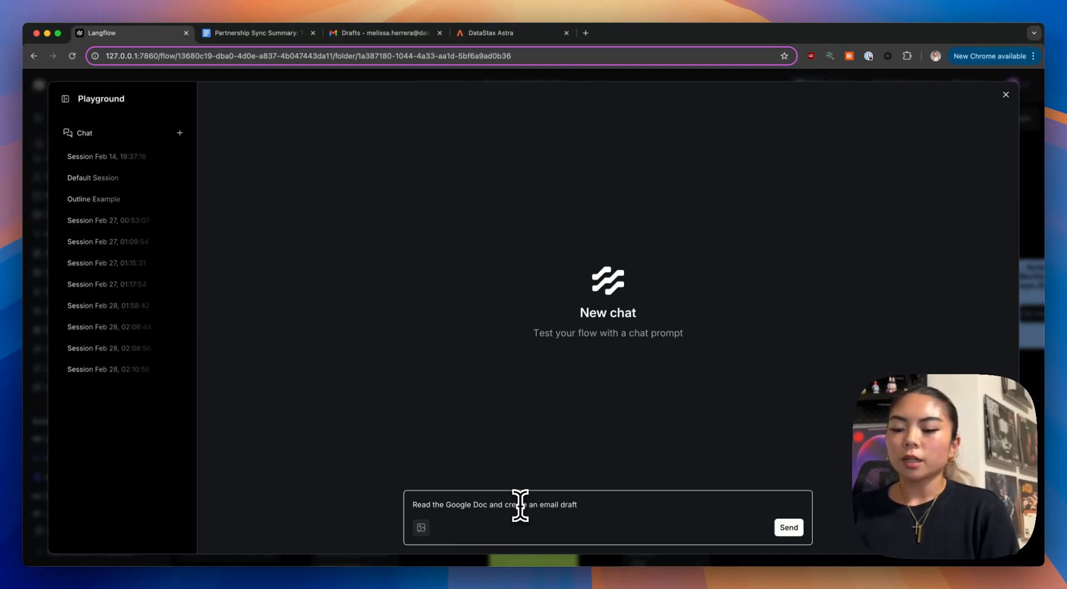
text(with)
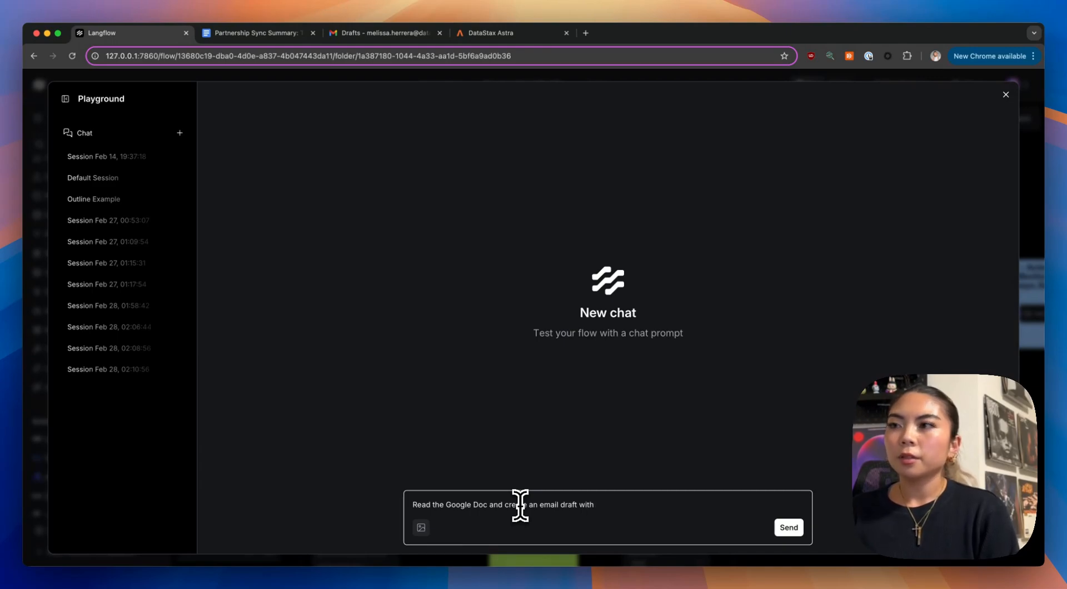
text(Key takea)
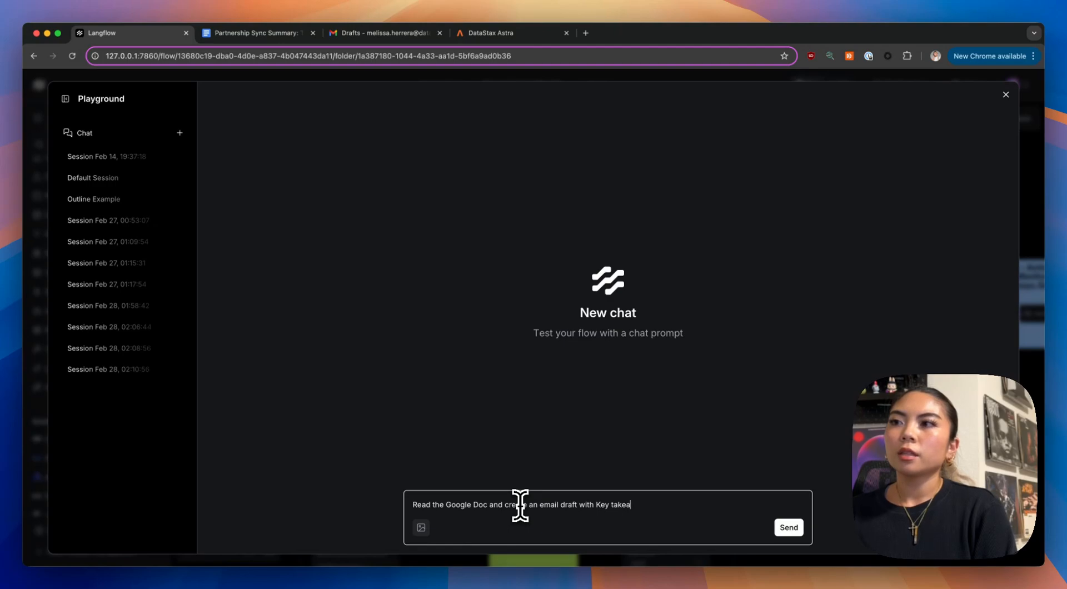
text(ways and action)
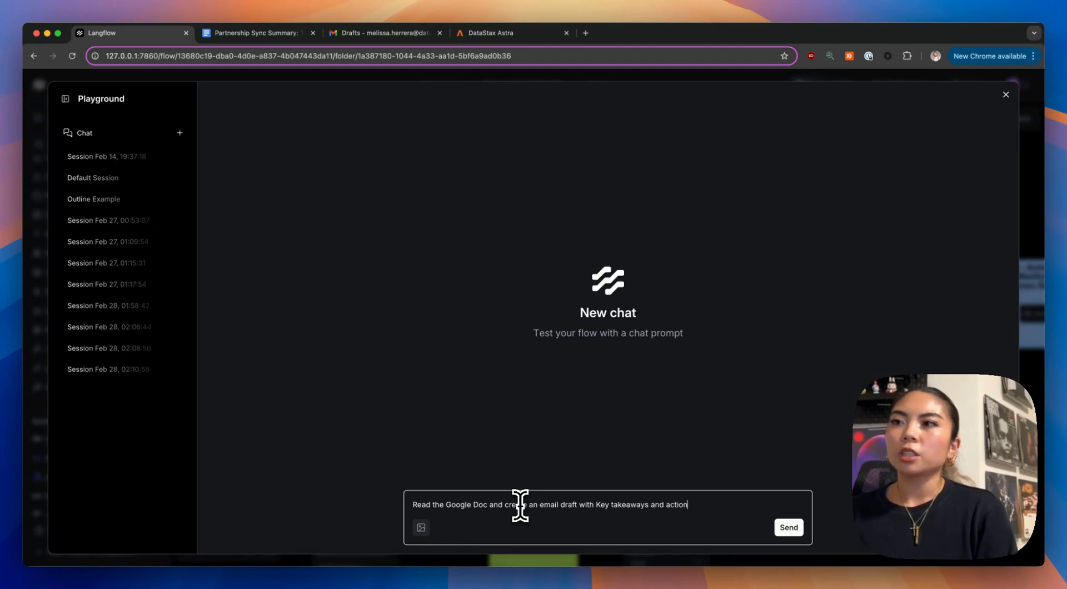
text(items. Give)
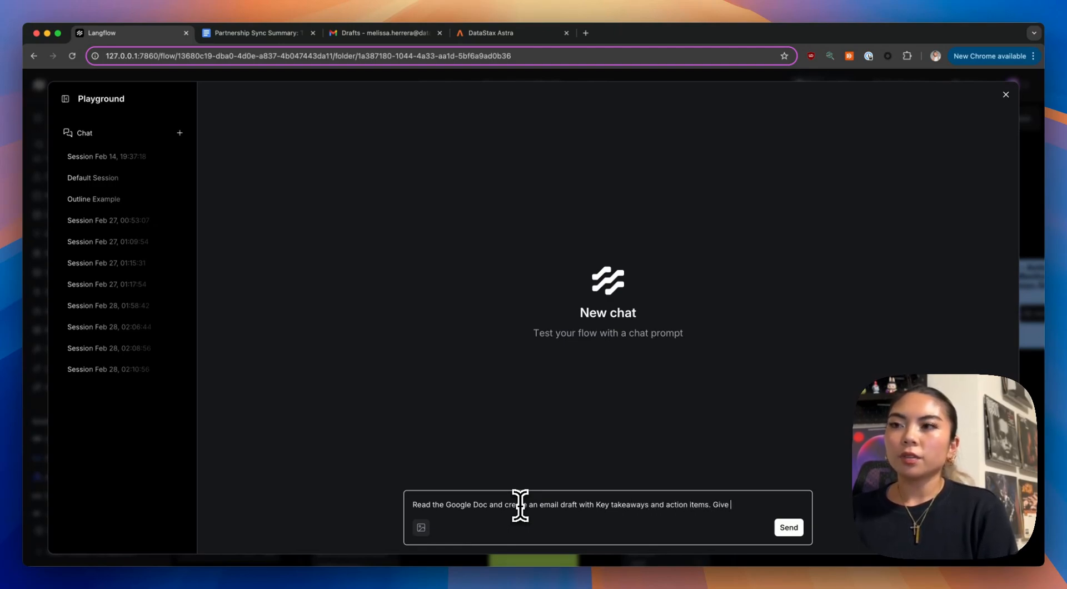
text(it a subject line)
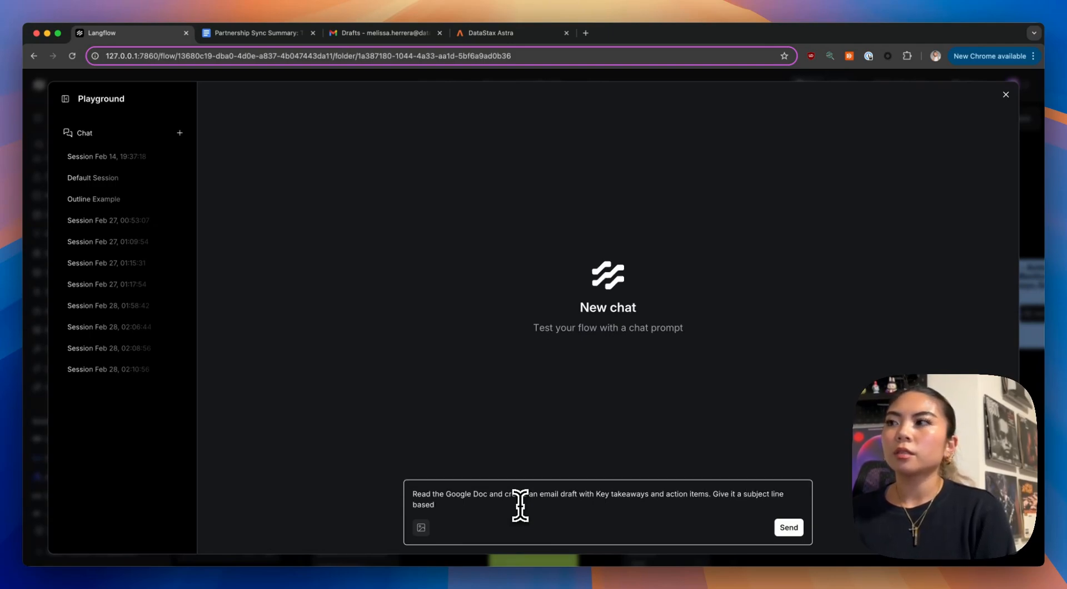
text(relevant to the infor)
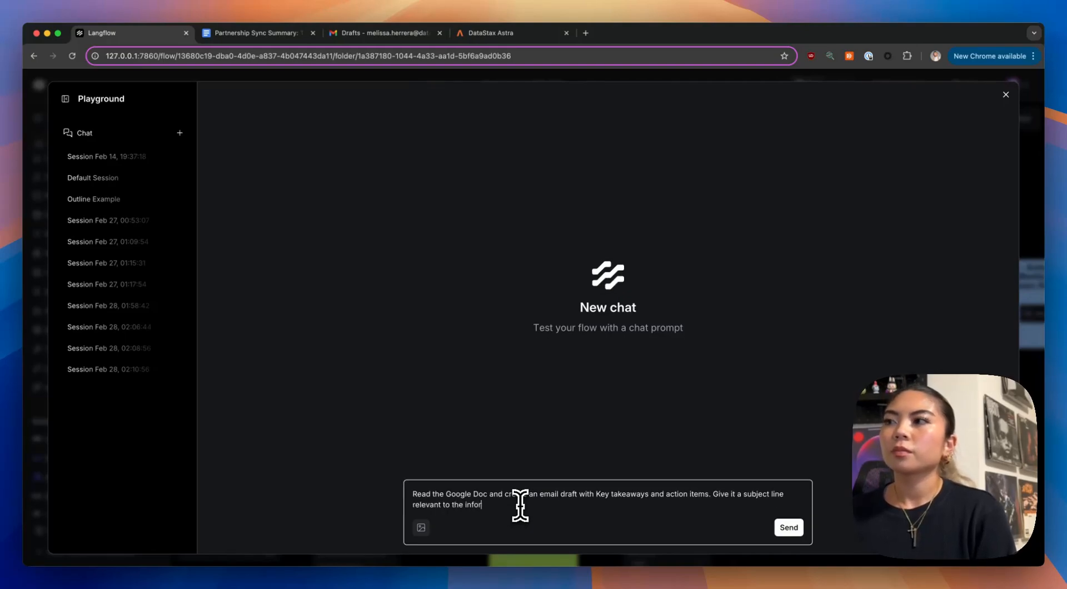
click(787, 527)
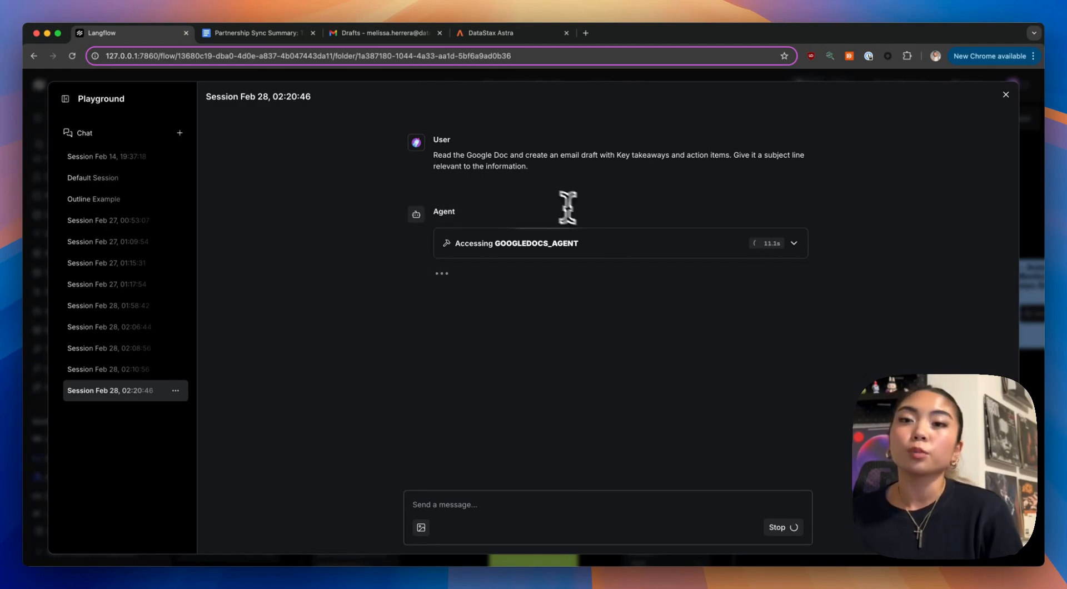
mouse_move(551, 313)
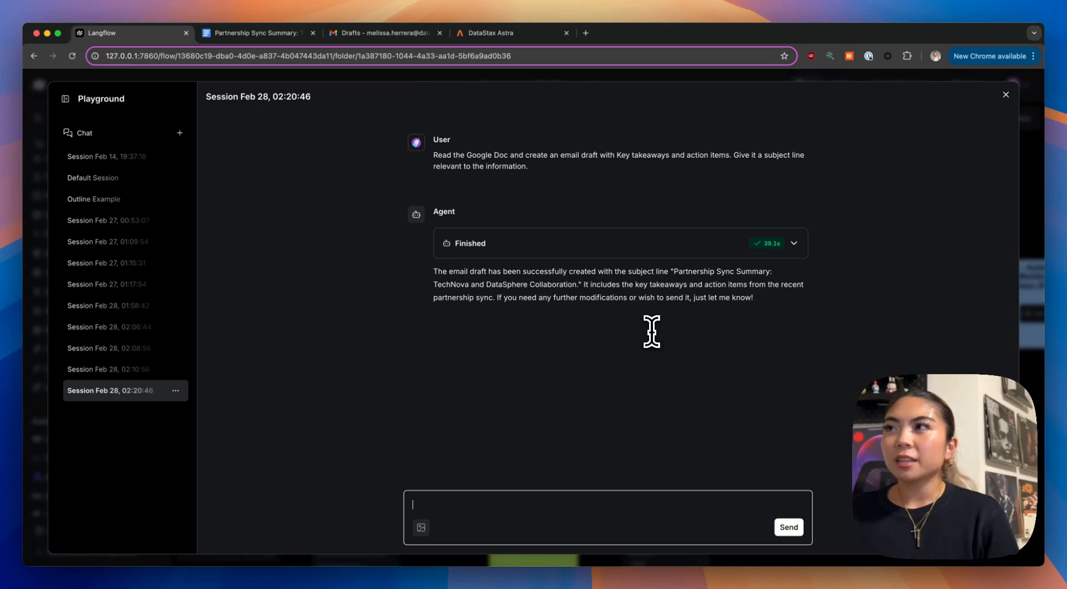
mouse_move(761, 291)
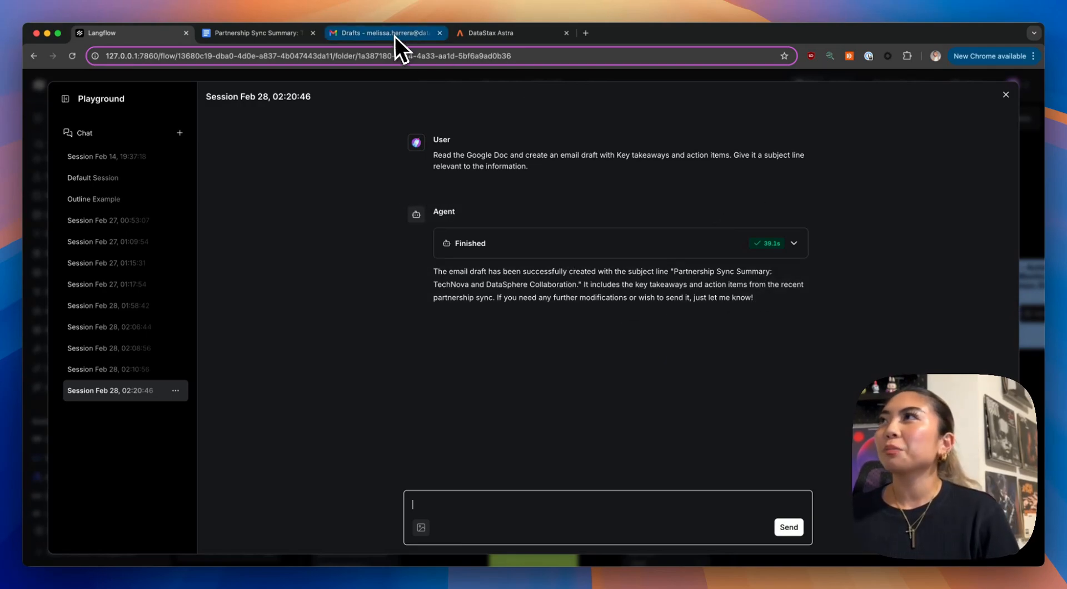
click(385, 32)
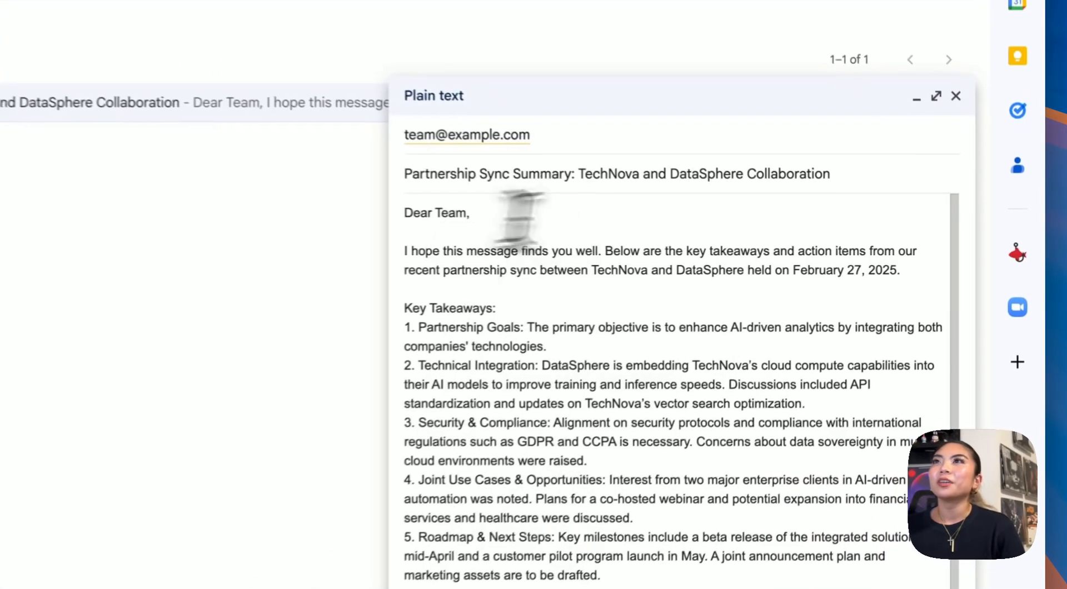
triple_click(510, 171)
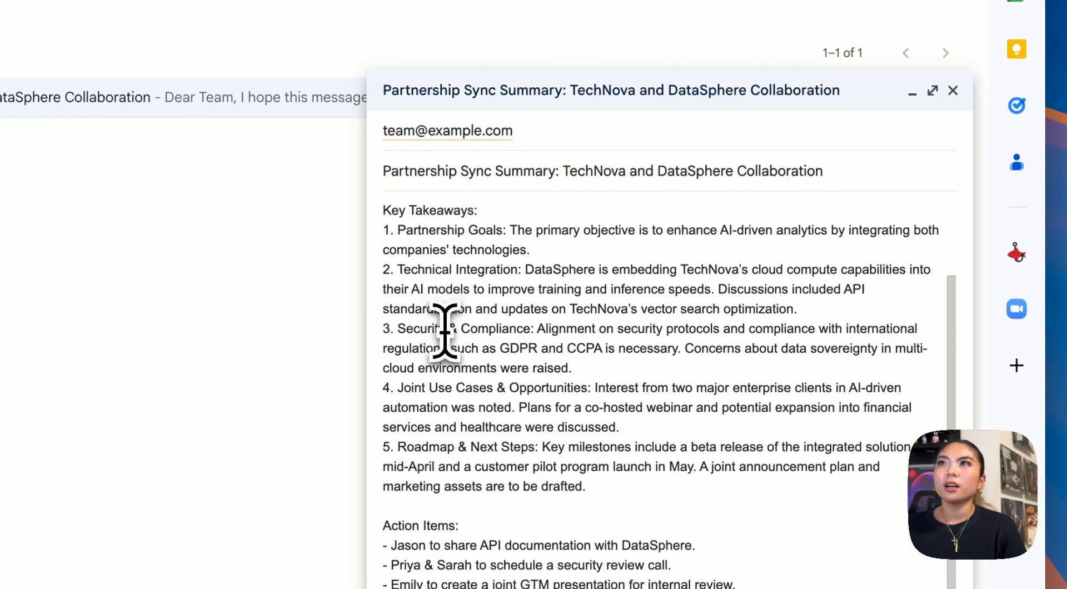
click(446, 131)
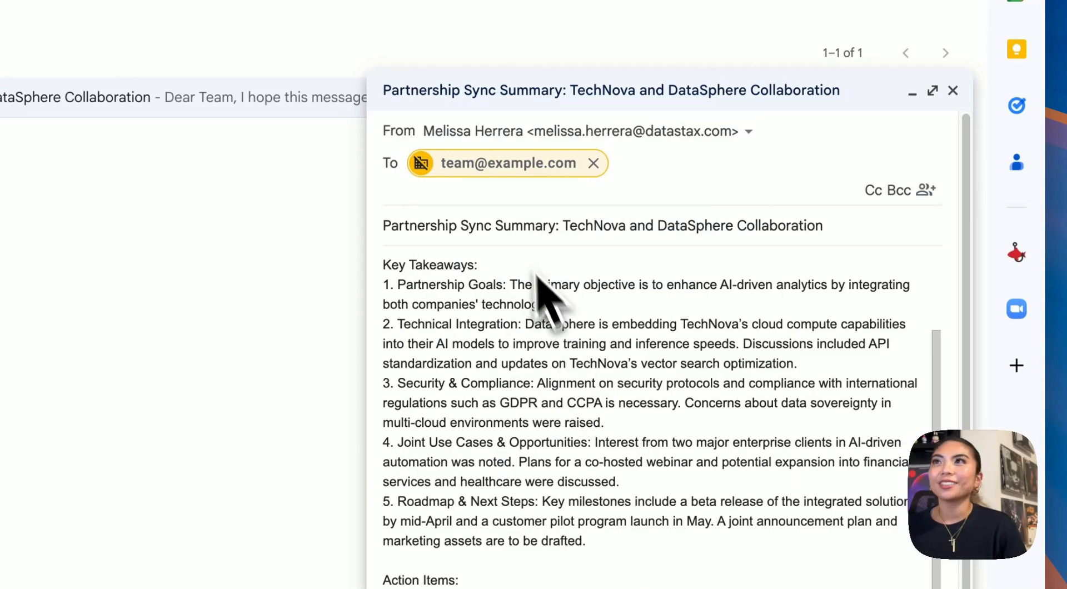
mouse_move(436, 367)
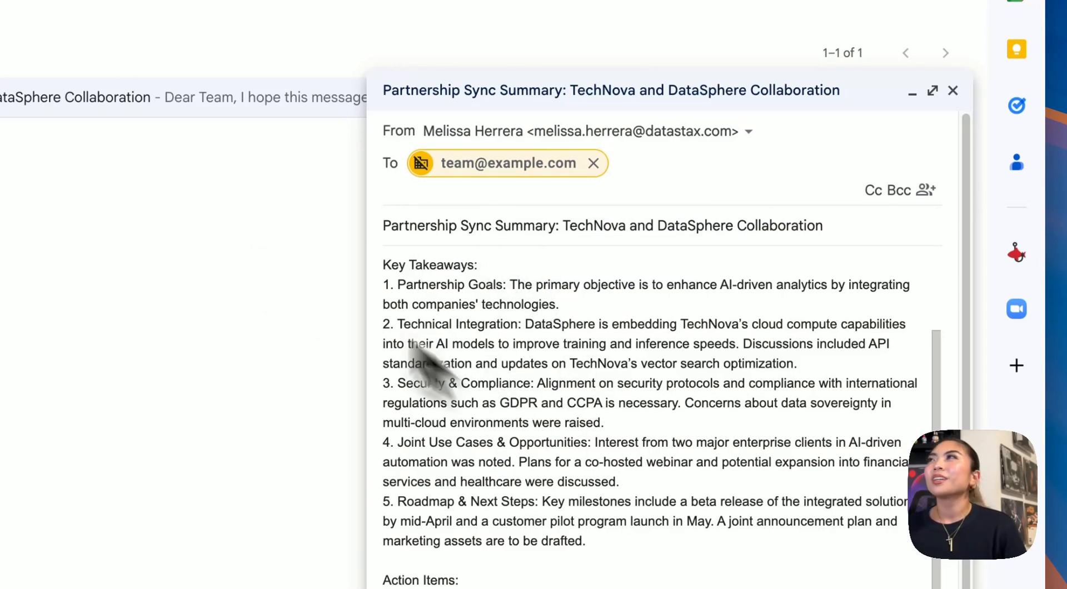
Close the Playground and expand the RAG_Agent tool's Alice in Wonderland description.
click(130, 33)
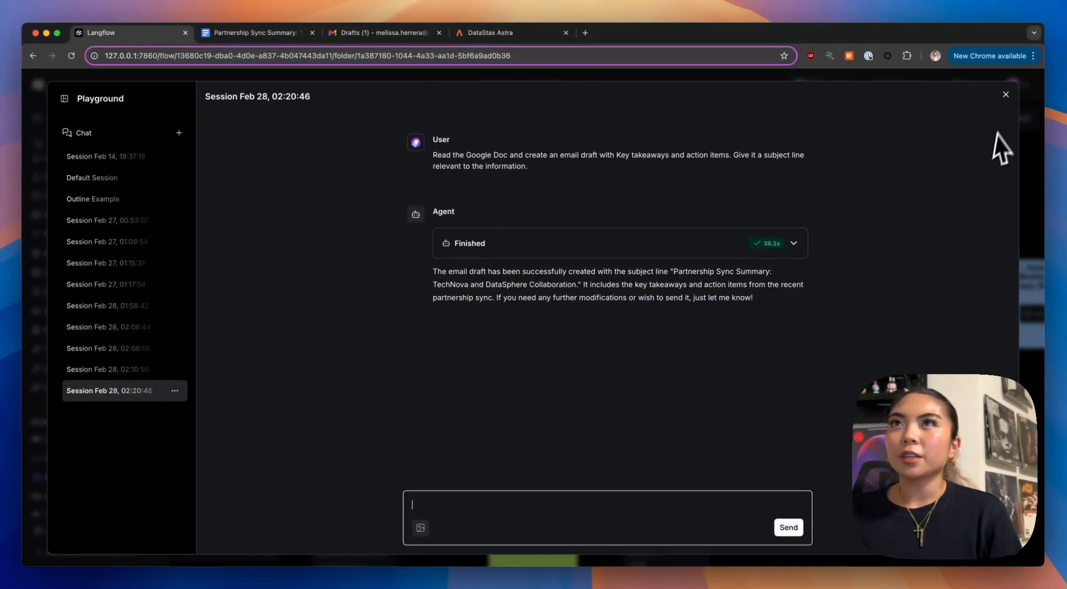
mouse_move(1005, 93)
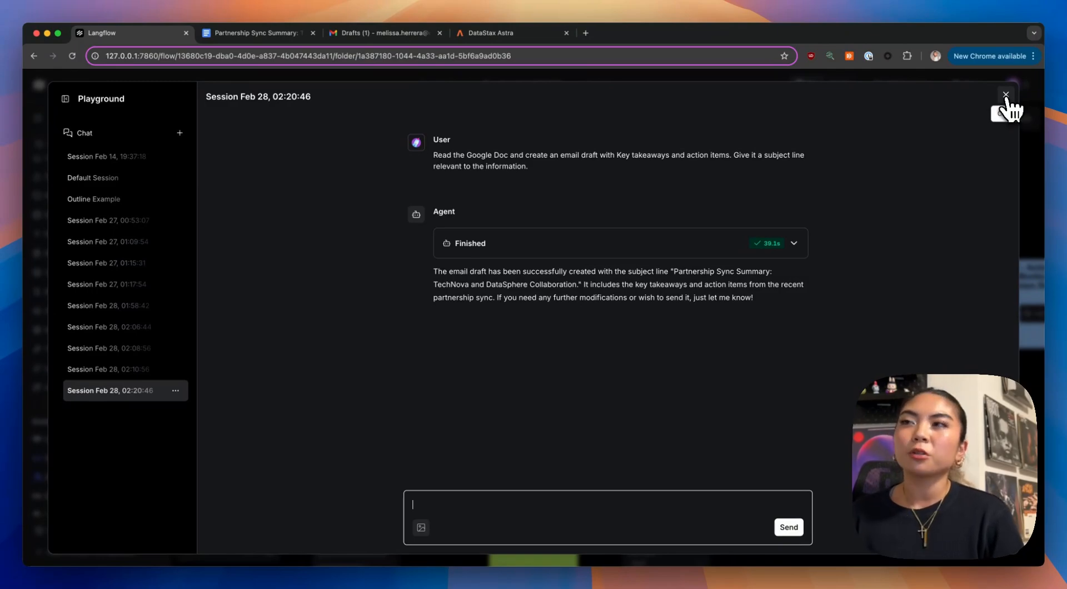
click(1005, 94)
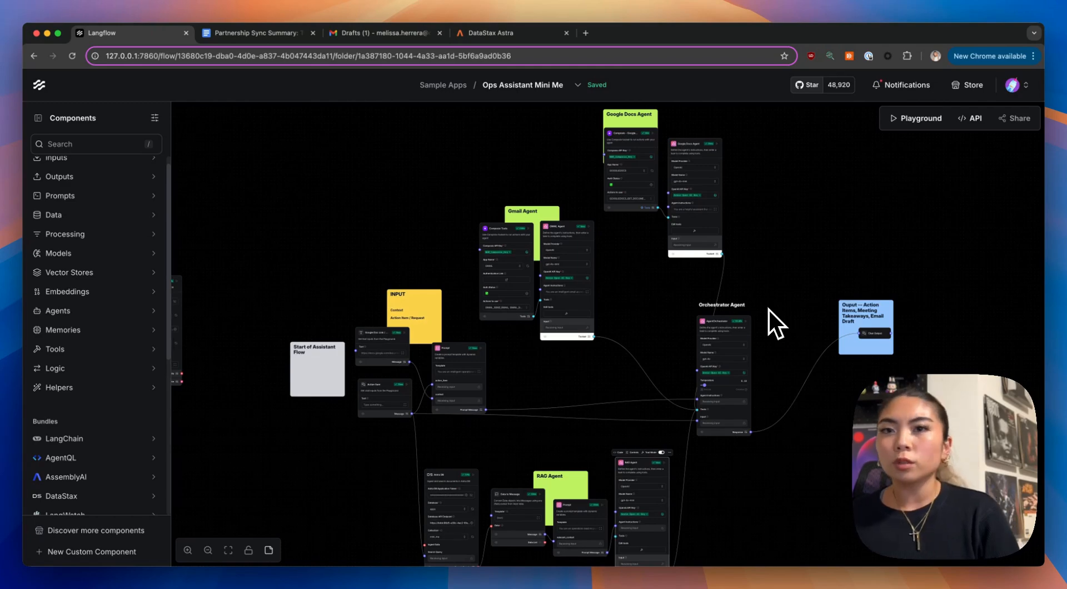
mouse_move(758, 327)
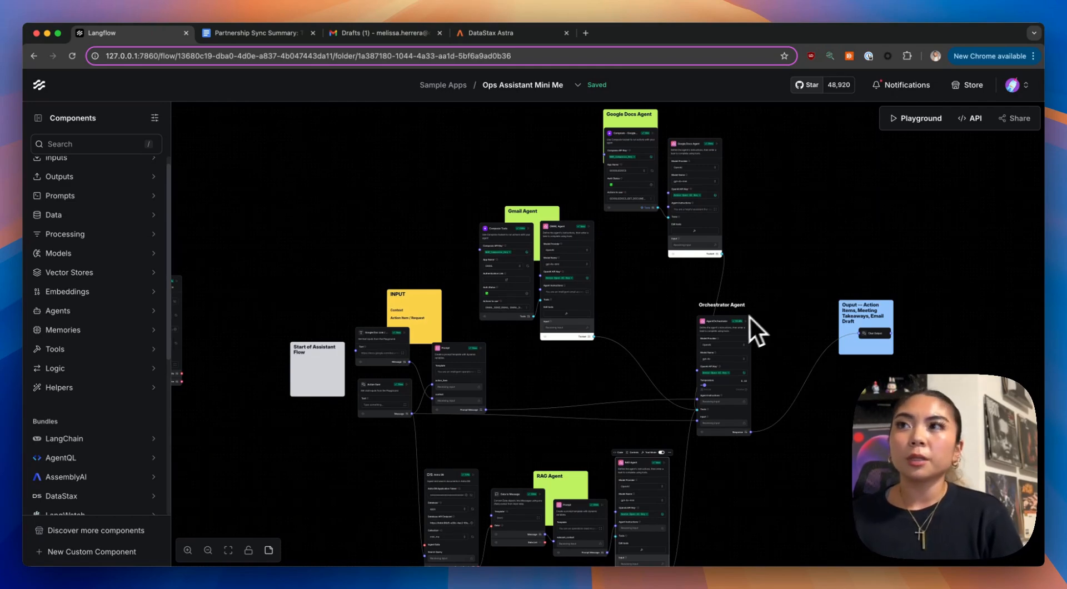
mouse_move(718, 357)
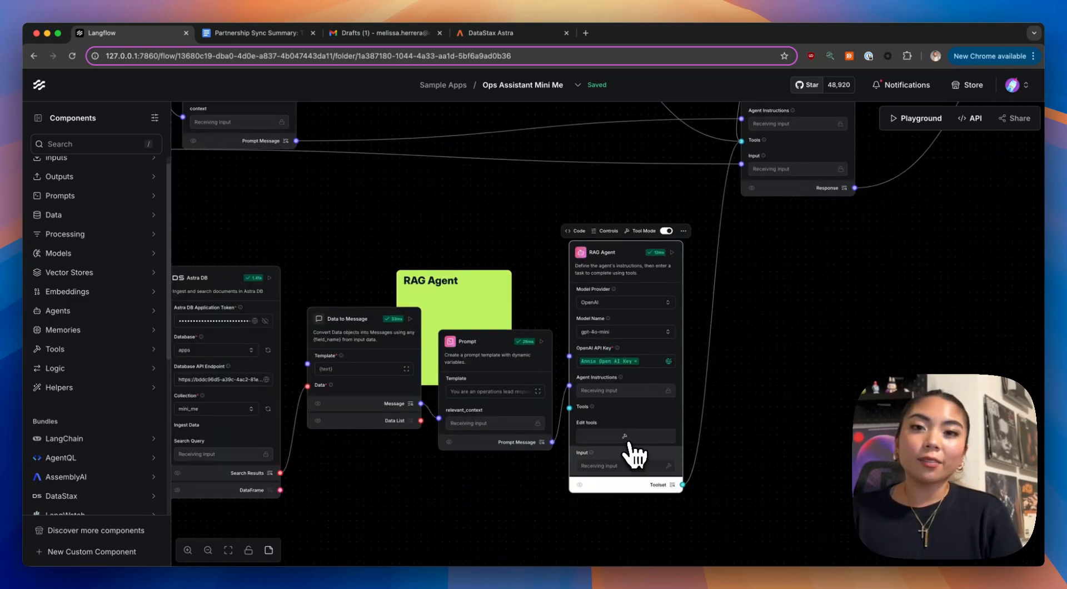
click(624, 436)
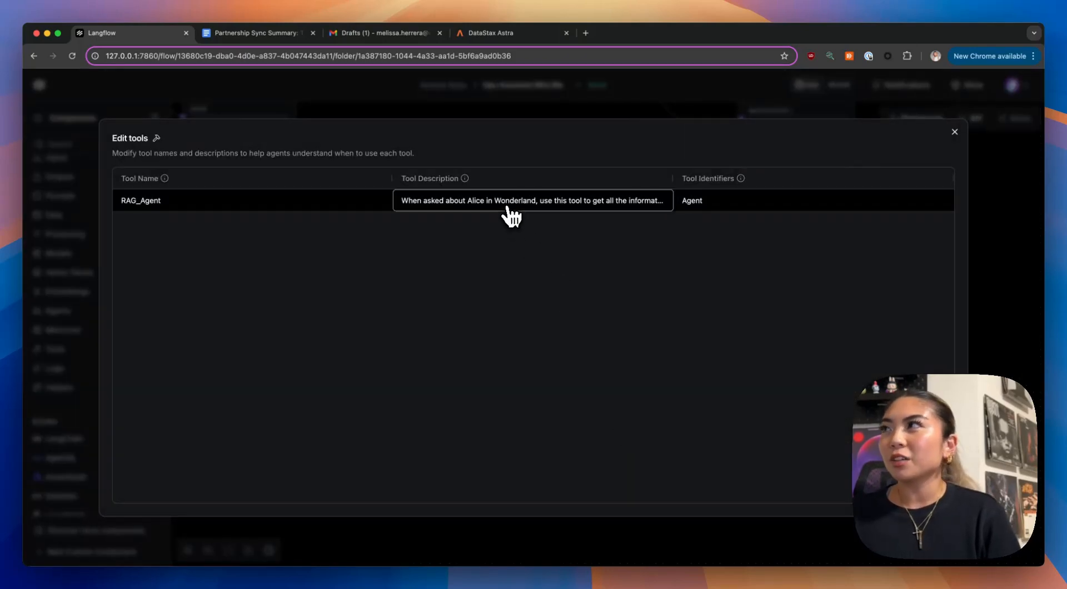
click(532, 200)
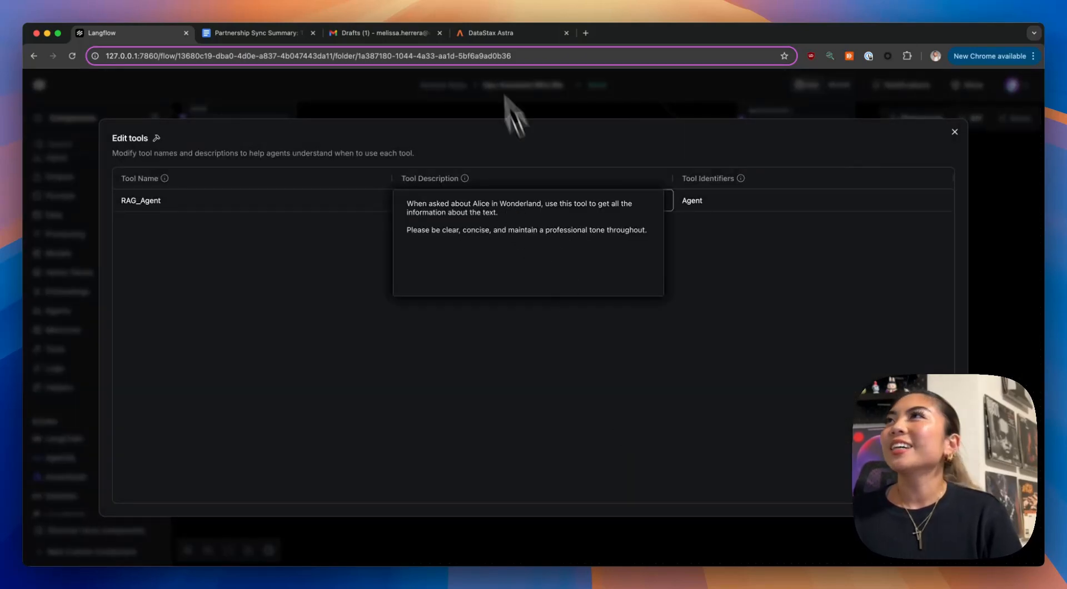
click(496, 33)
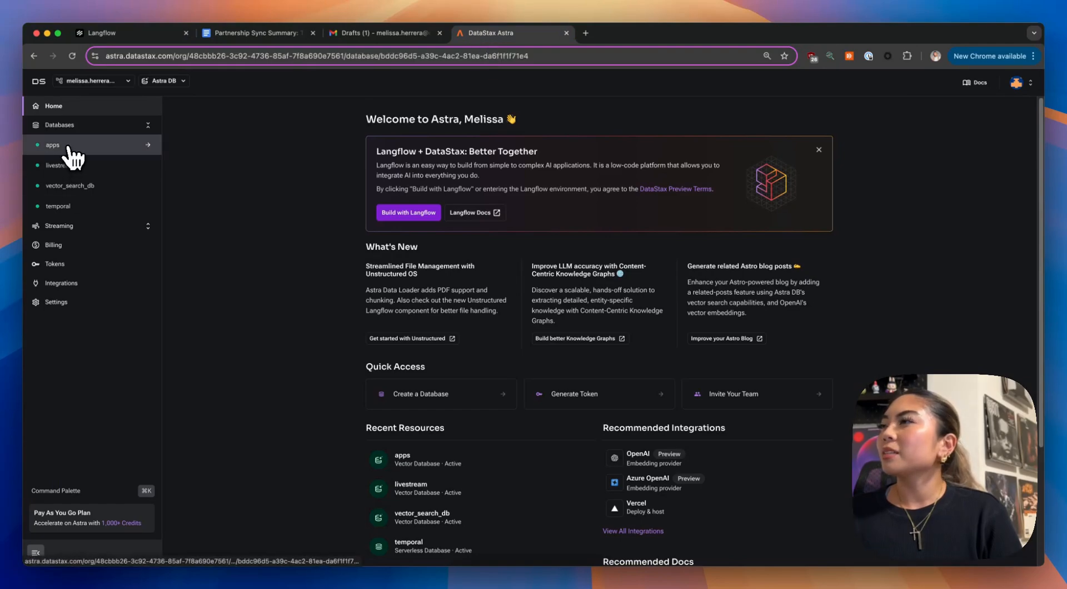
Browse the apps database collection holding Alice in Wonderland text chunks with vectors.
click(52, 144)
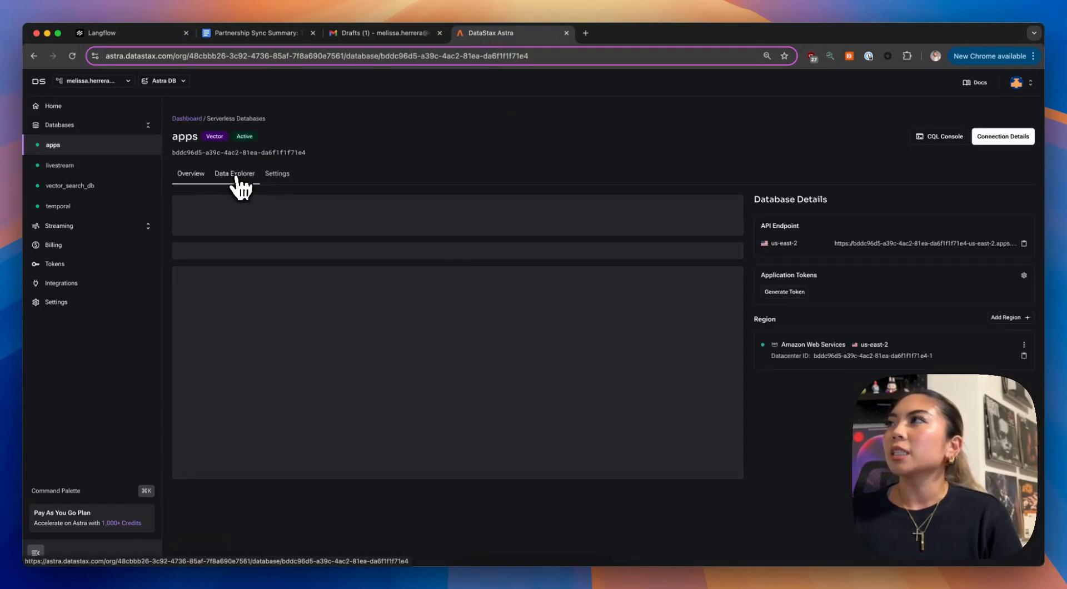
click(234, 173)
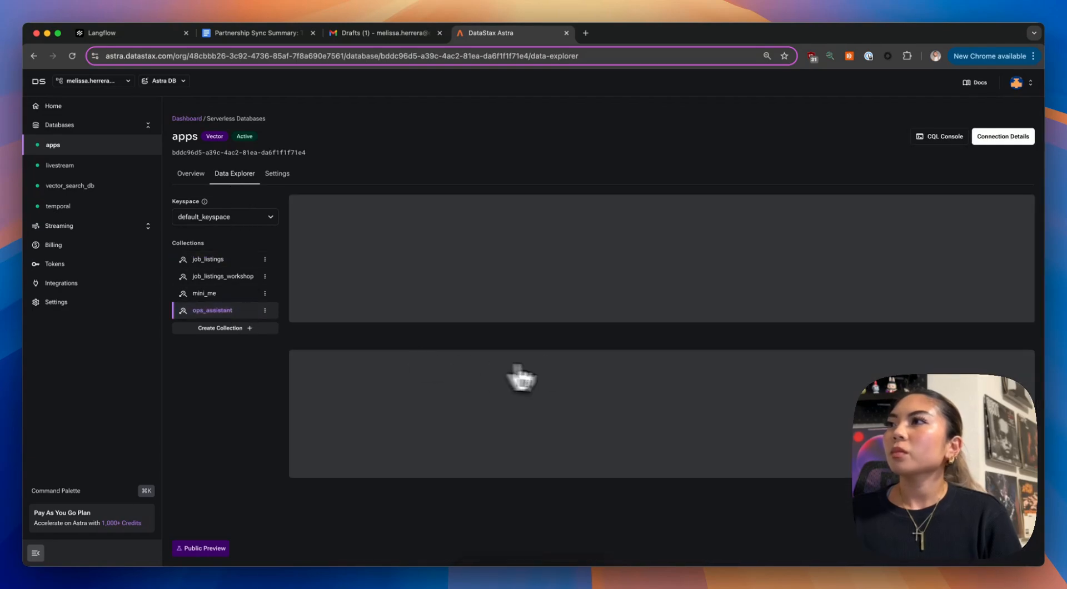
click(212, 310)
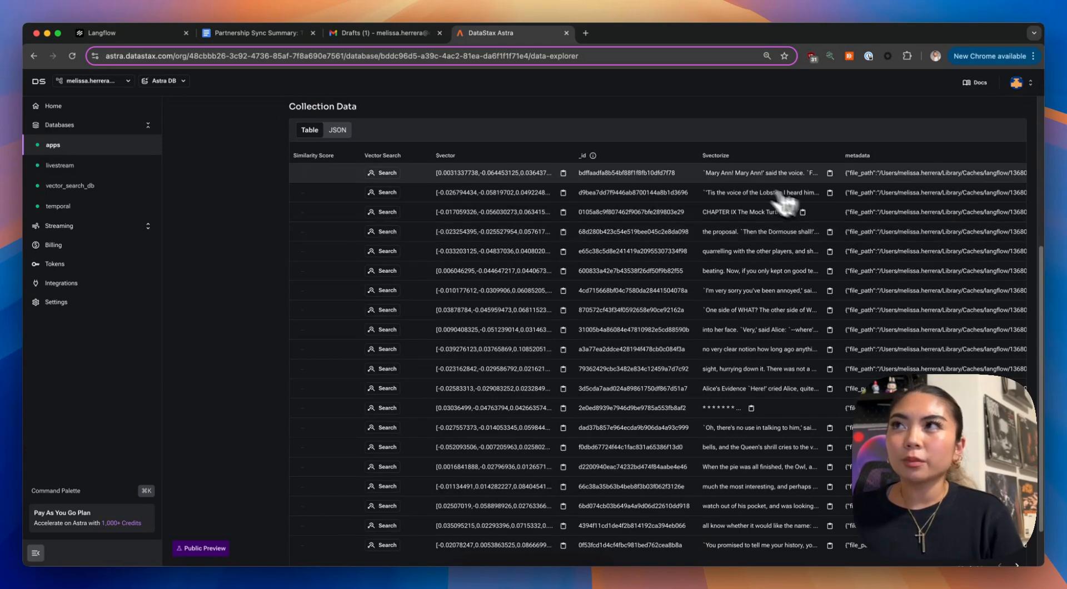
mouse_move(813, 197)
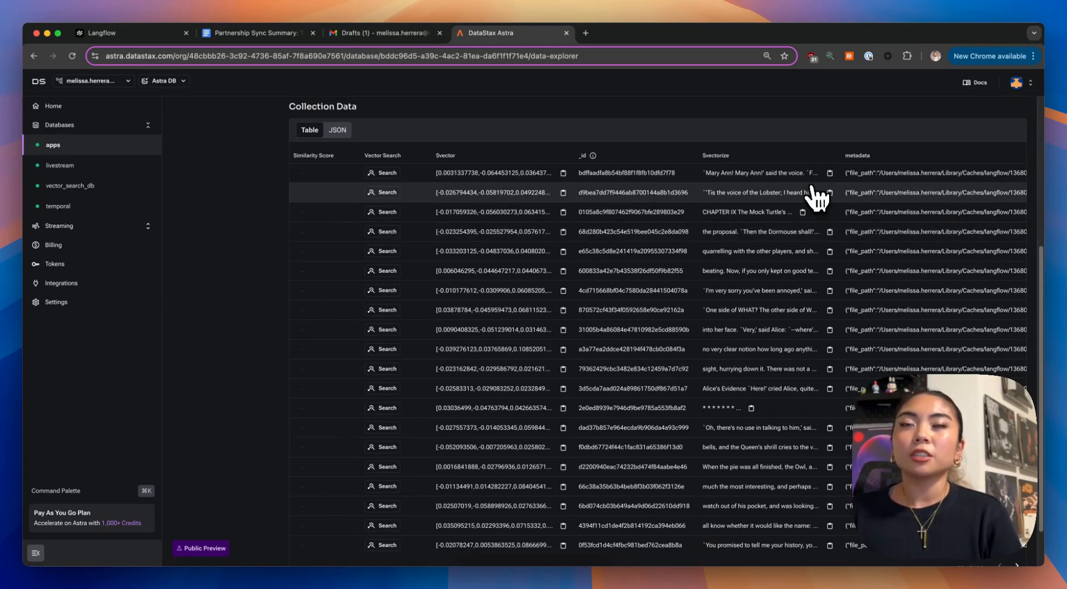
scroll(down, 3)
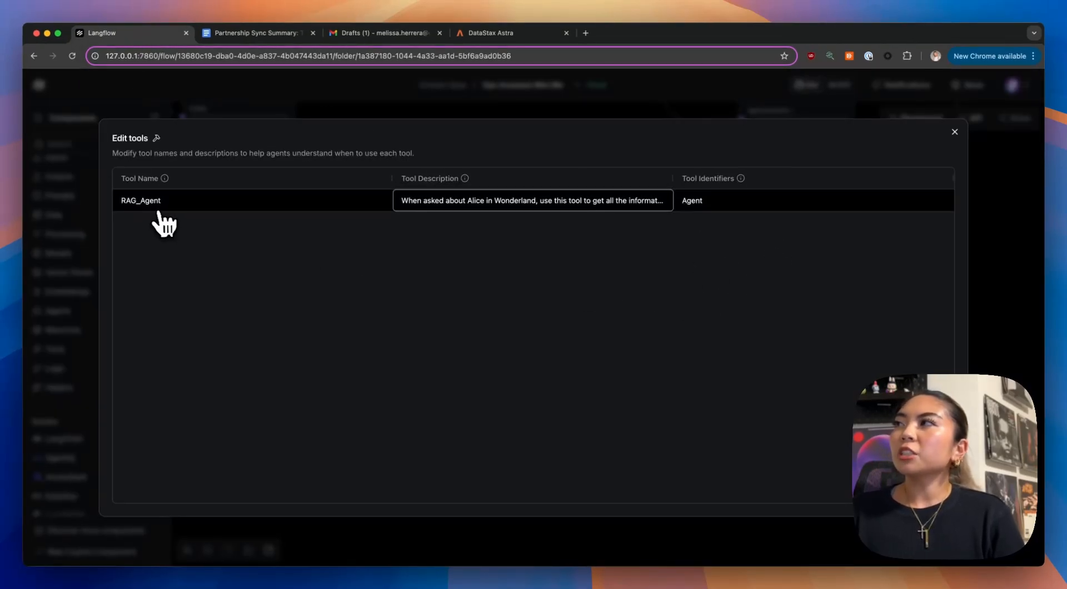
mouse_move(517, 218)
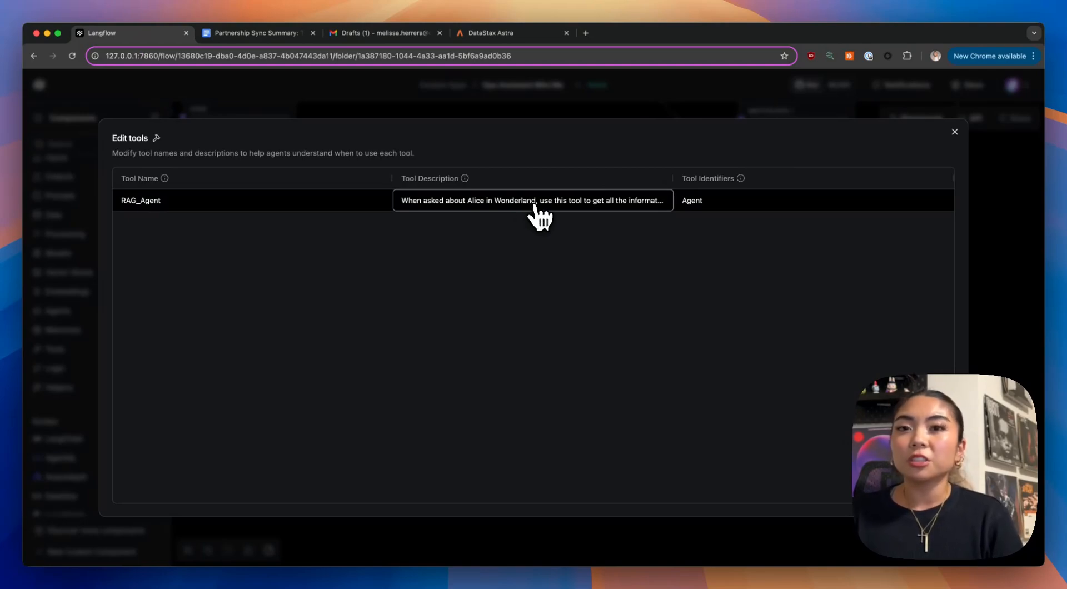
Review the RAG_Agent tool description once more.
click(533, 200)
text(What)
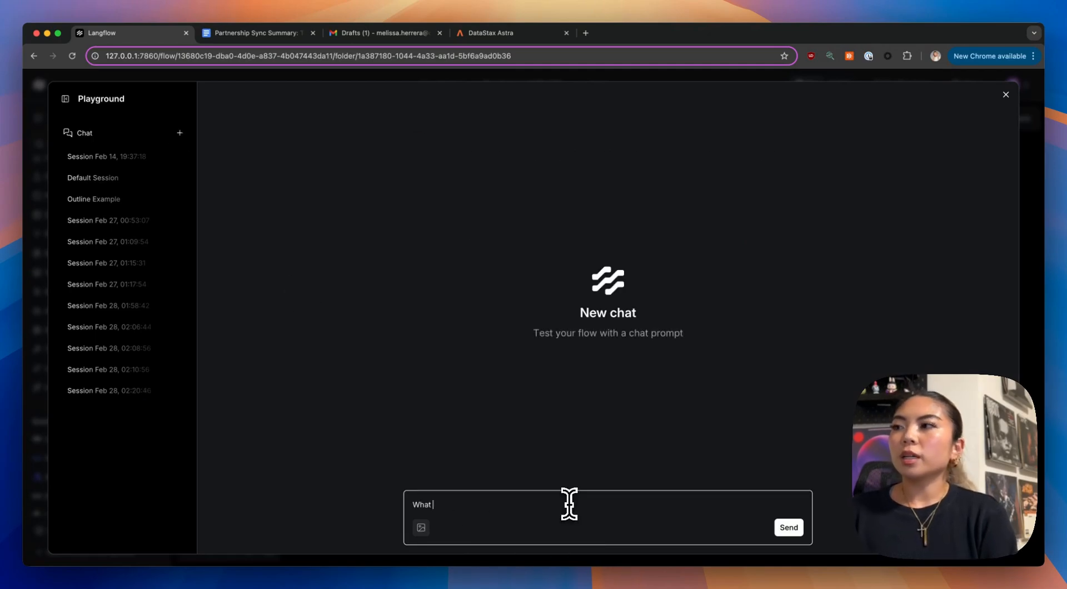
Send the request to summarize Alice in Wonderland into a Google Doc with a relevant title.
text(s)
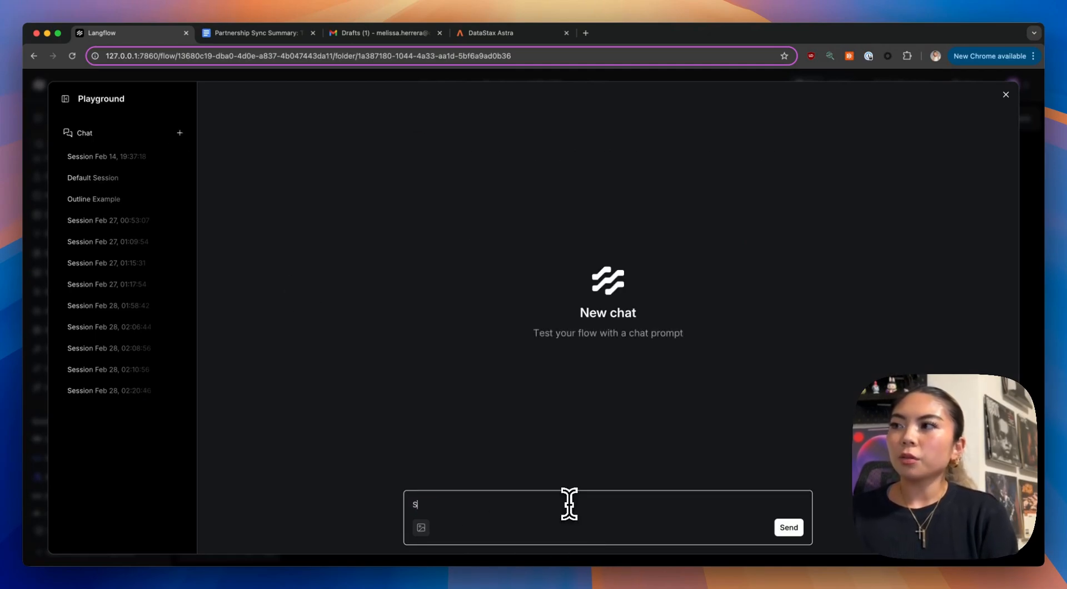
text(ummarize Alice in Wond)
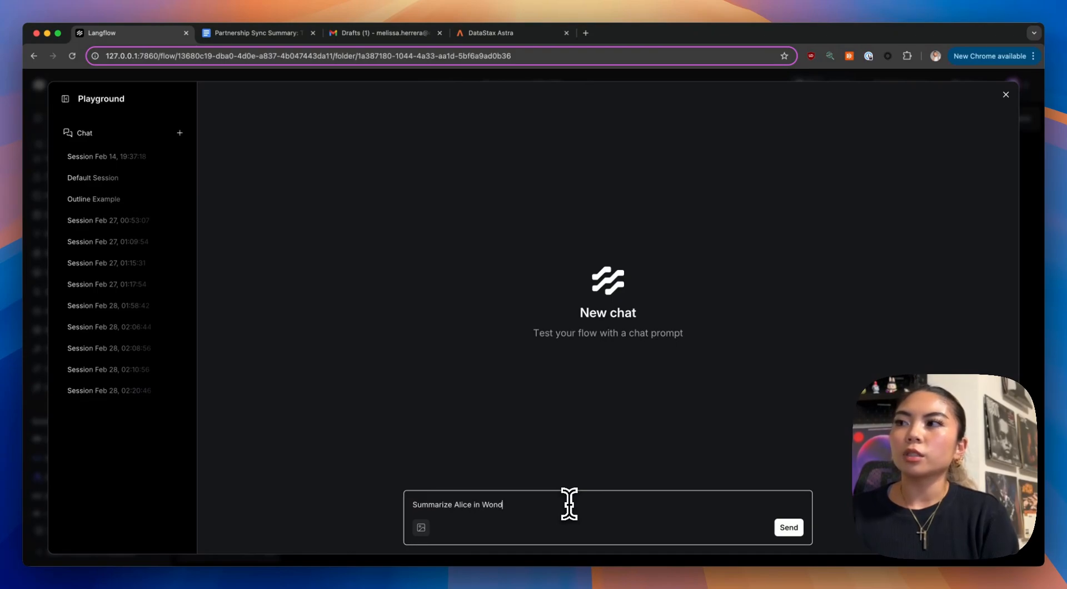
text(erland for me -- give me the key points. Put it in a Google doc with)
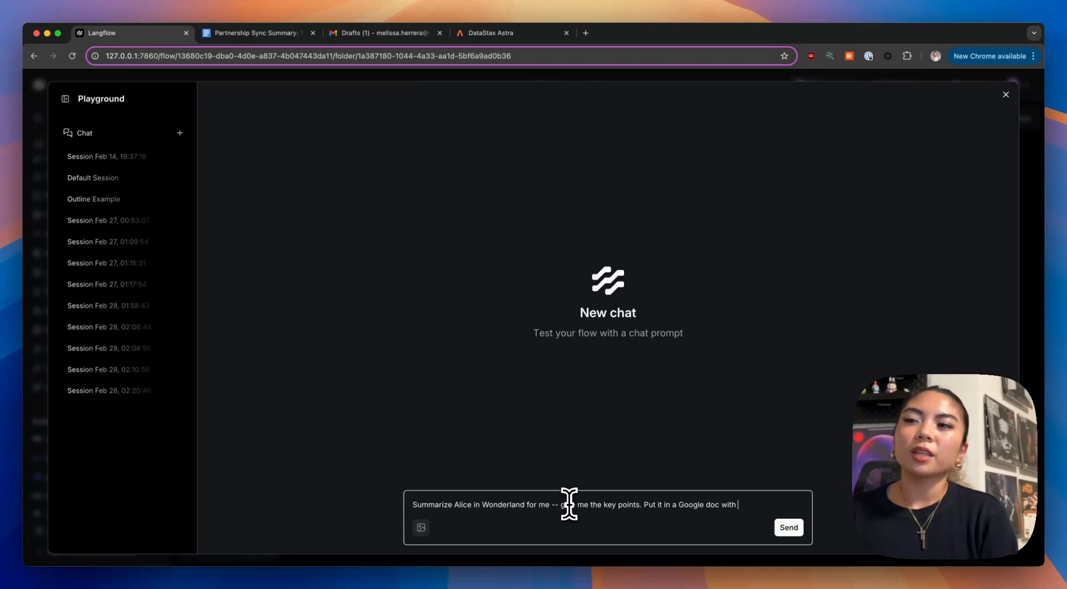
text(a relevant title.)
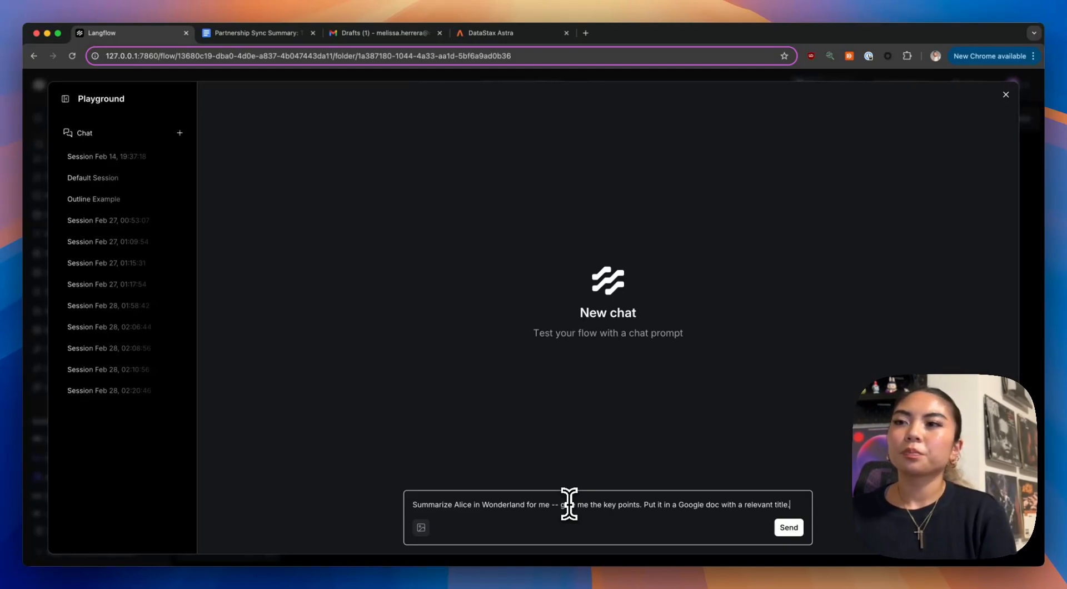
click(788, 527)
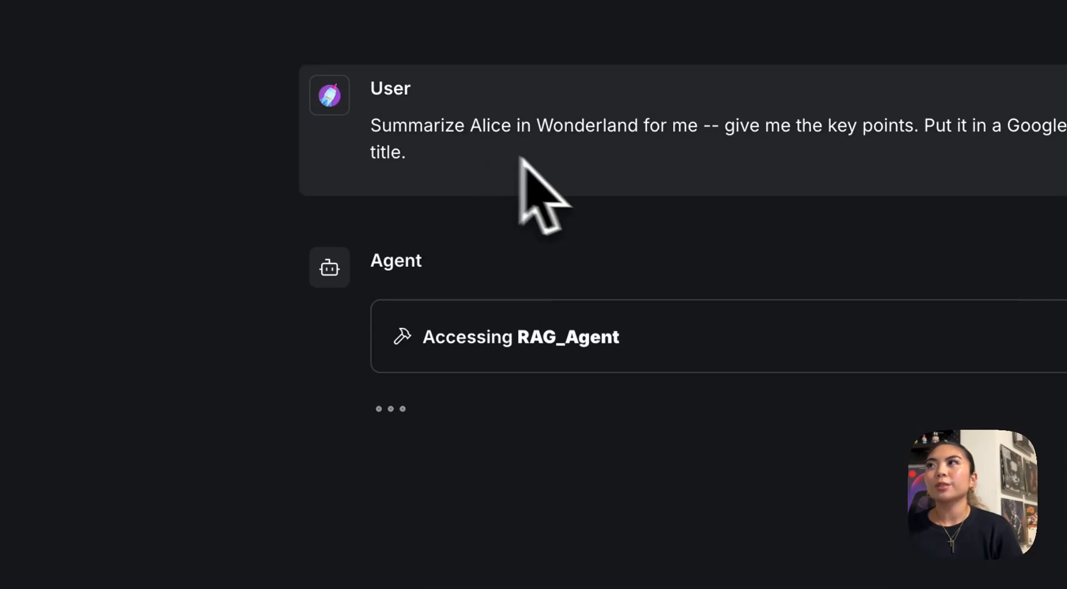
mouse_move(545, 510)
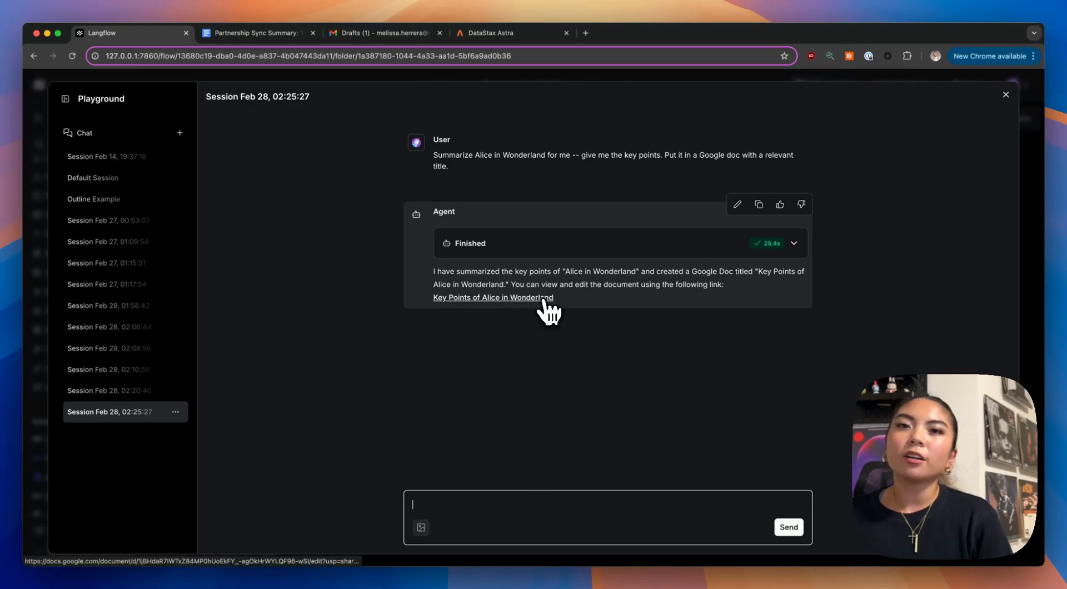
click(493, 297)
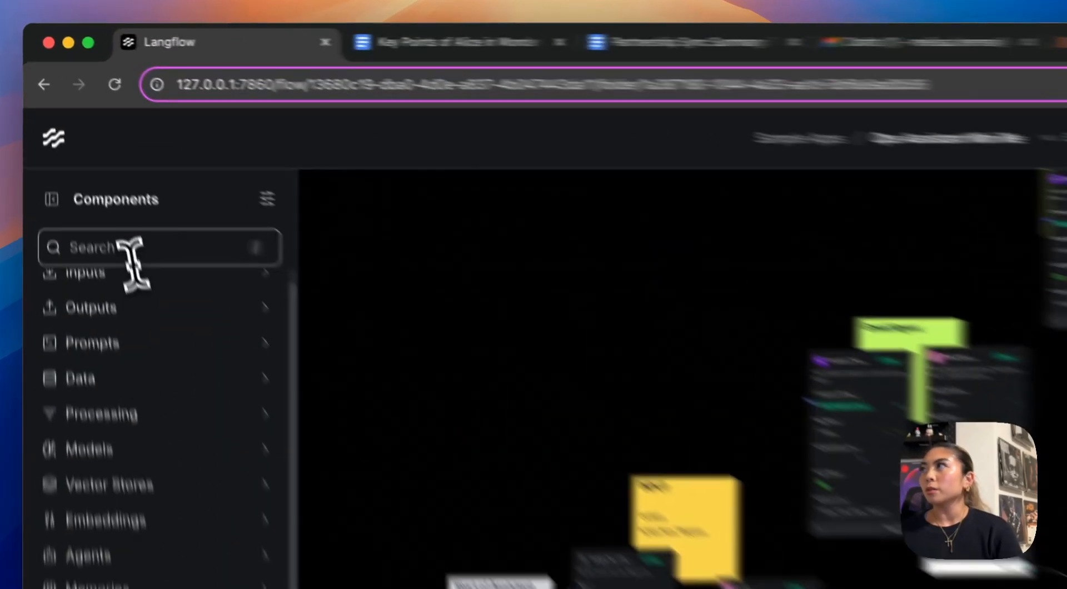
Search the components list for "URL".
text(URL)
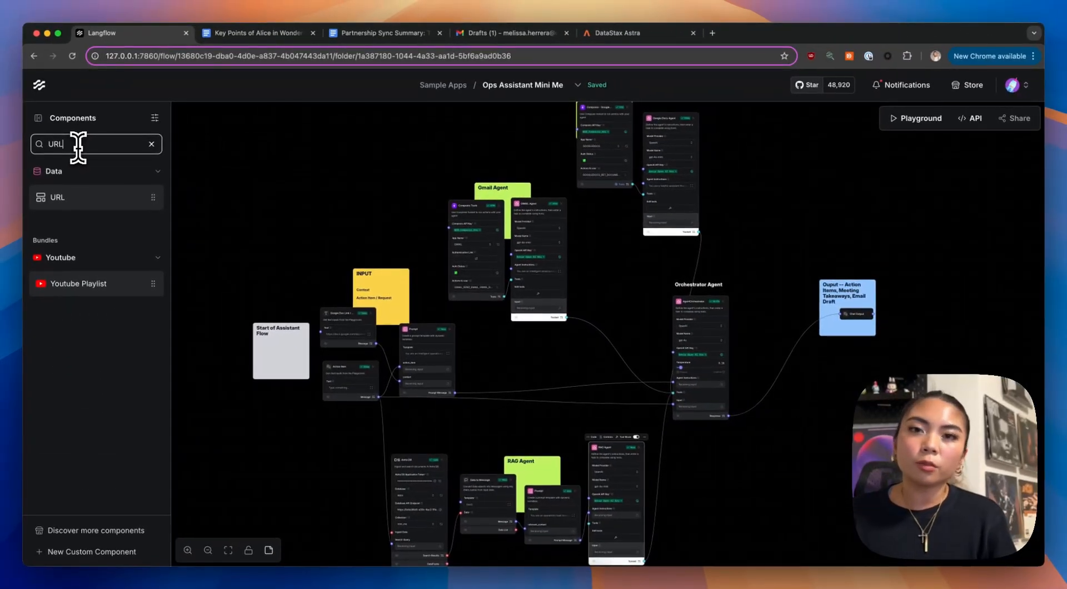
mouse_move(624, 321)
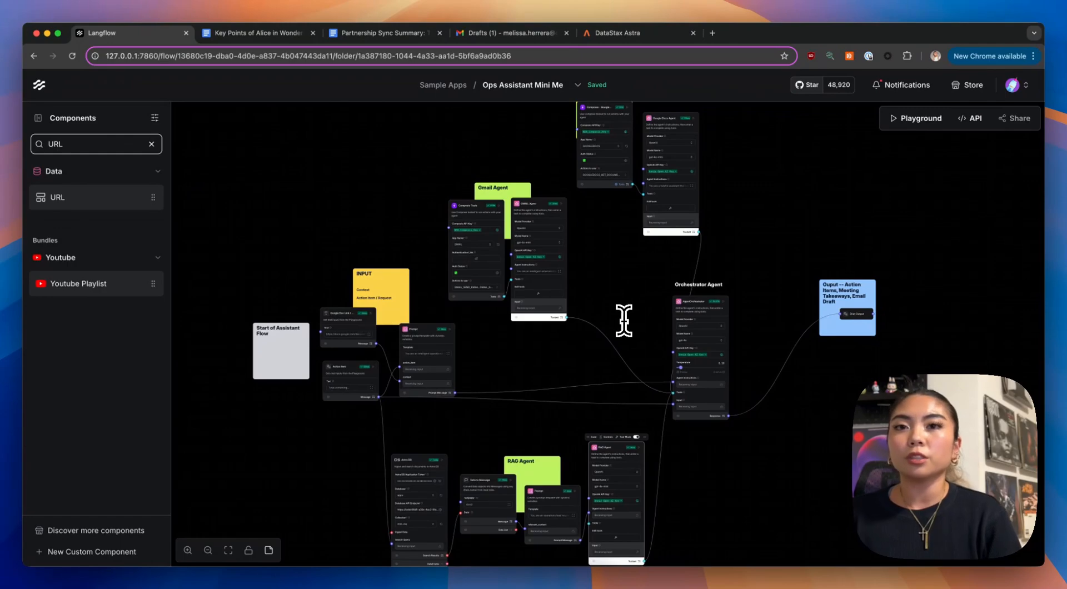